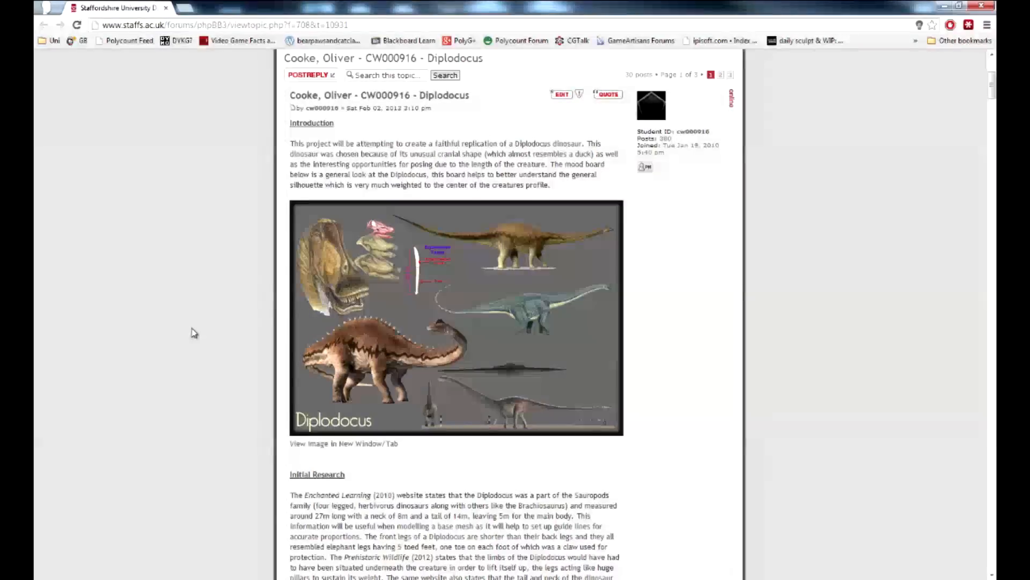
# Step: Scroll the Diplodocus thread past the introduction and anatomy research toward the Low Poly and Unwrap images
pyautogui.scroll(-3)
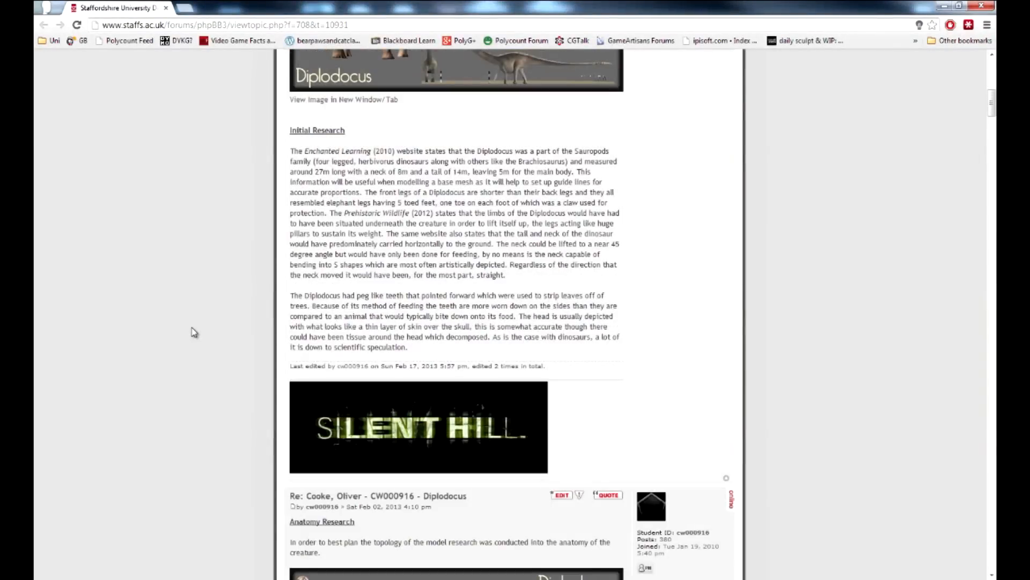
pyautogui.scroll(-3)
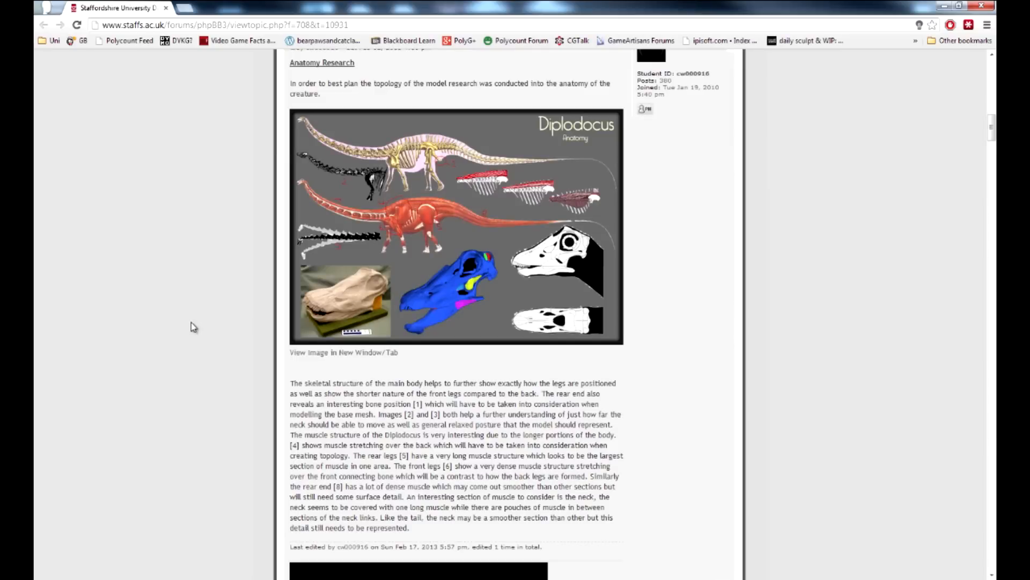
pyautogui.moveTo(429, 245)
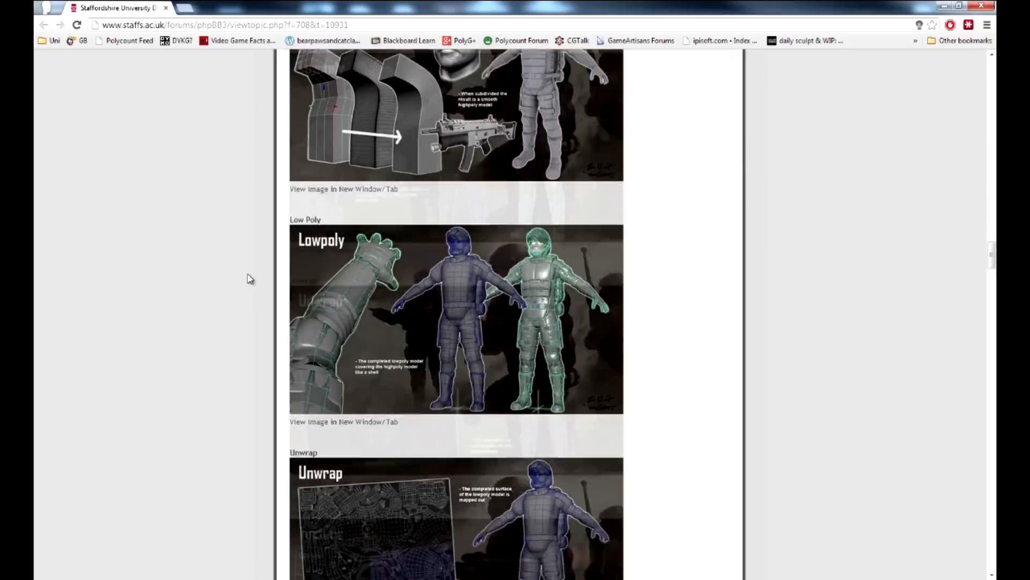
pyautogui.scroll(-3)
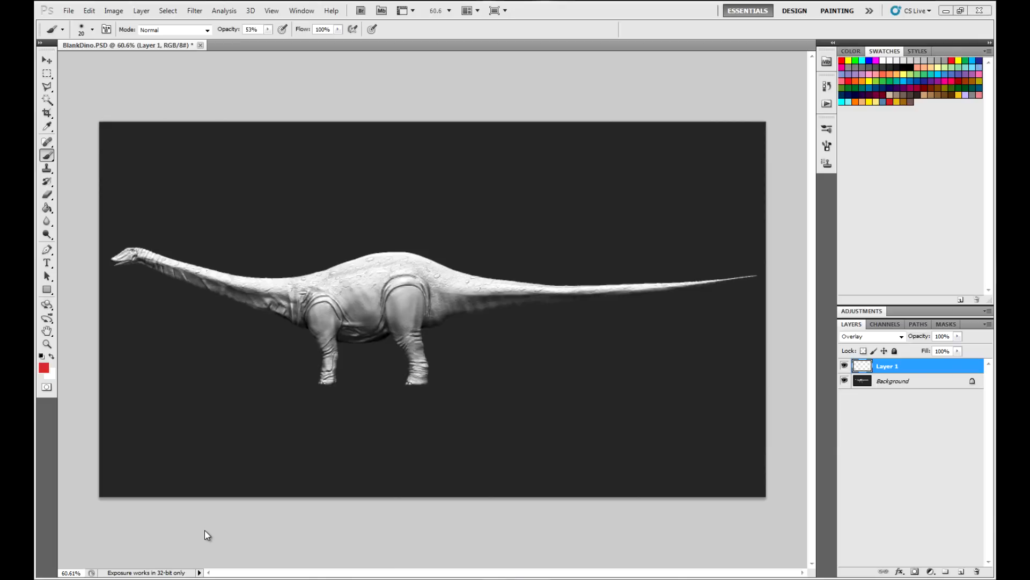
pyautogui.moveTo(311, 524)
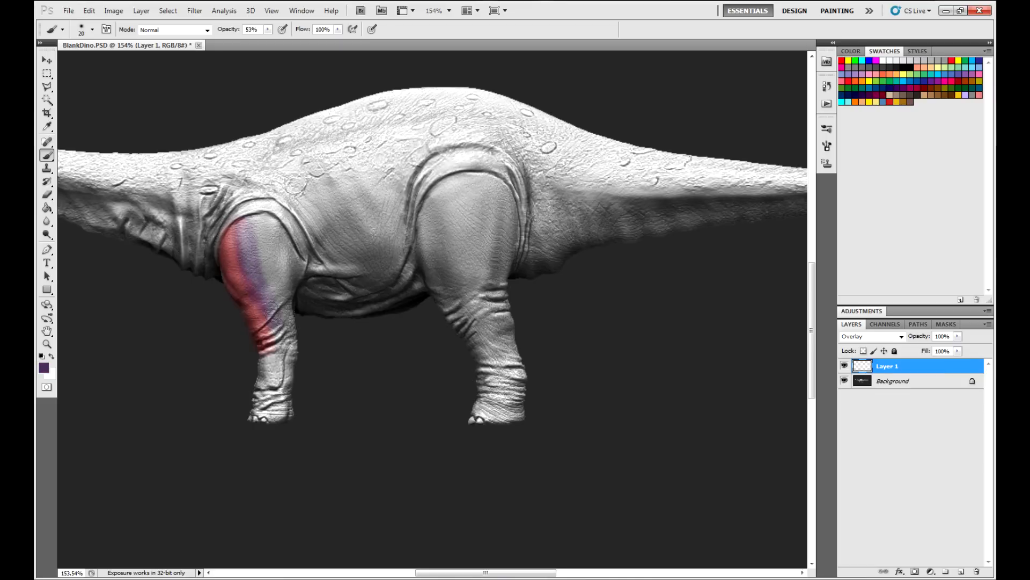
# Step: In scheme1Dino.psd hide the golden colour scheme (Group 1) and show the white silhouette mask (Group 1 copy)
pyautogui.click(291, 45)
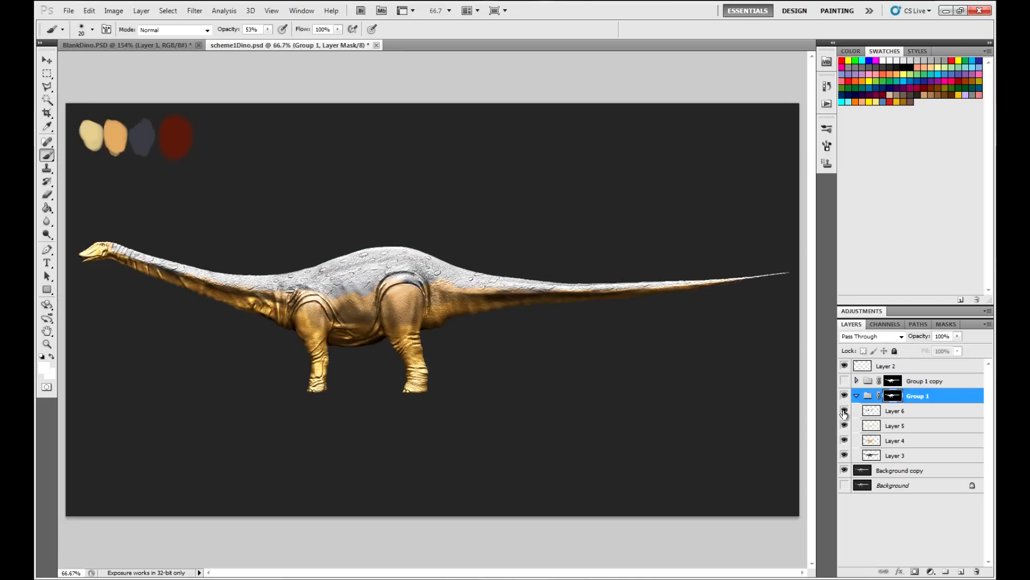
pyautogui.click(844, 410)
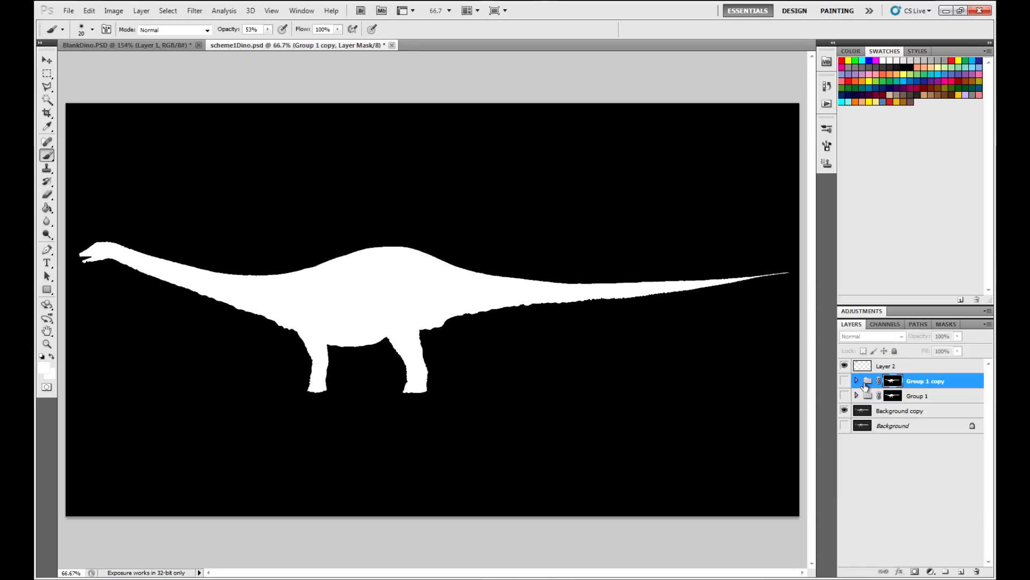
pyautogui.click(843, 380)
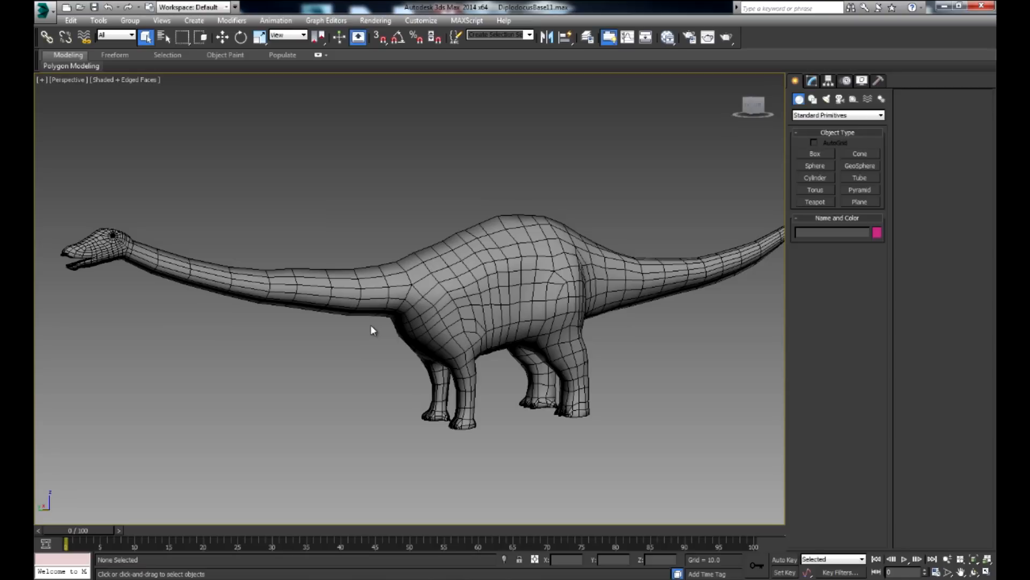
pyautogui.moveTo(372, 330); pyautogui.dragTo(463, 342)
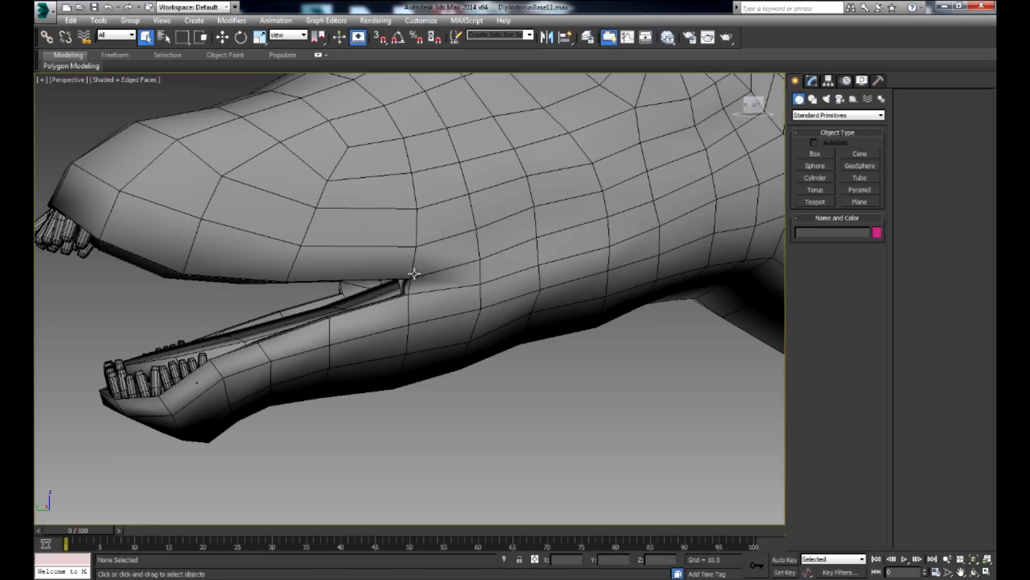
pyautogui.moveTo(367, 286)
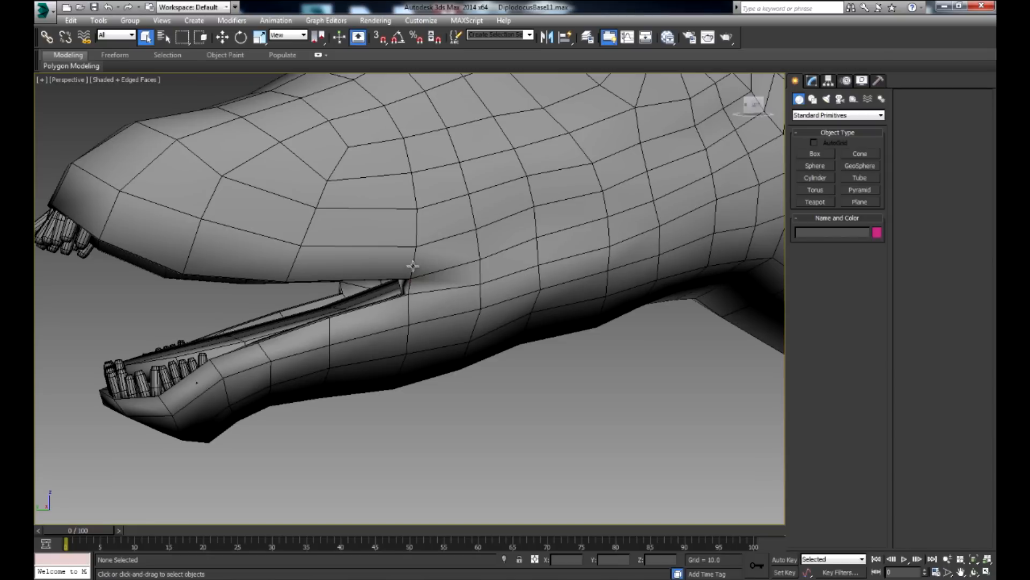
pyautogui.moveTo(497, 309)
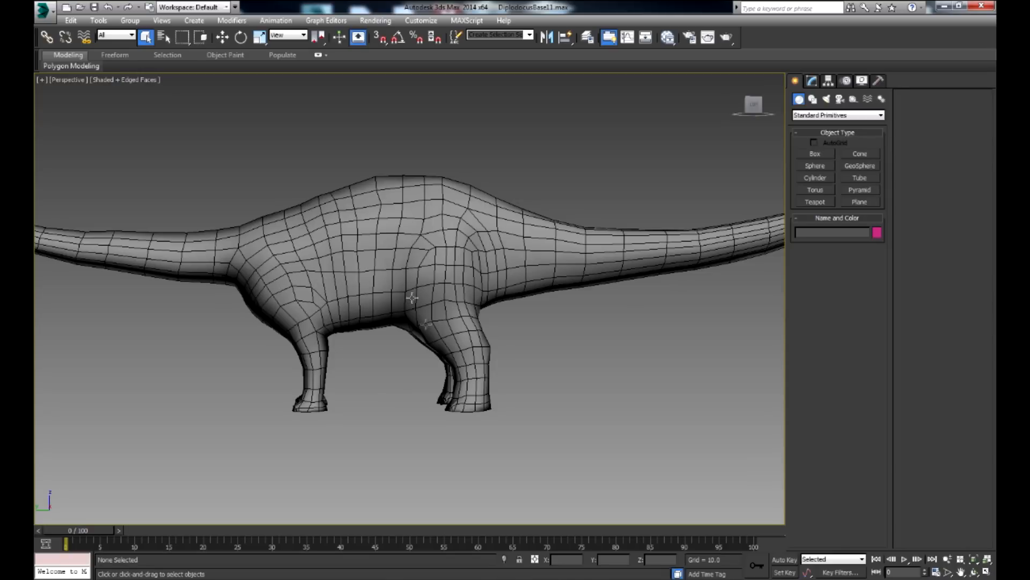
pyautogui.moveTo(457, 341)
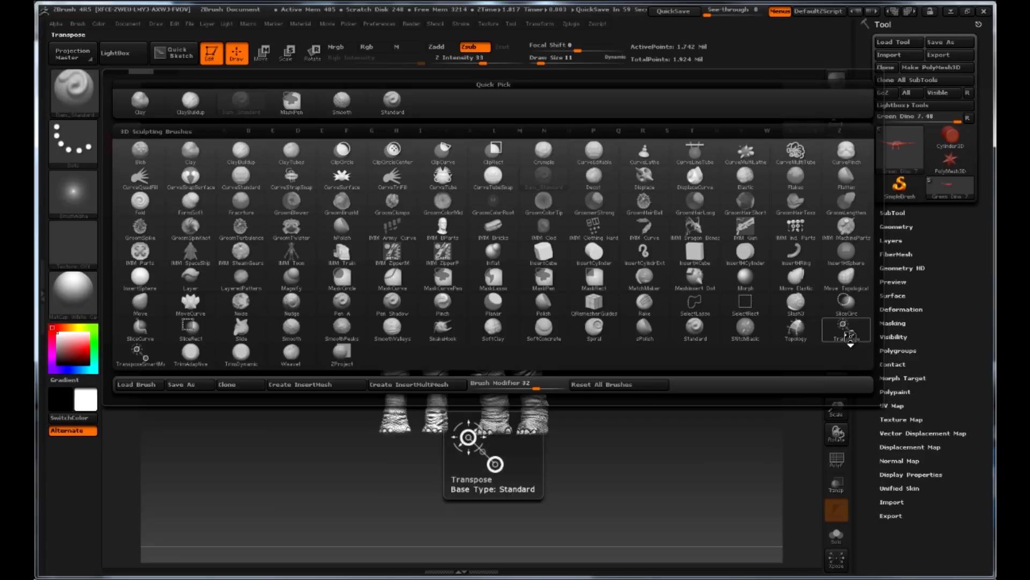
# Step: Dismiss the Brush palette and orbit the Diplodocus sculpt on the canvas
pyautogui.click(594, 202)
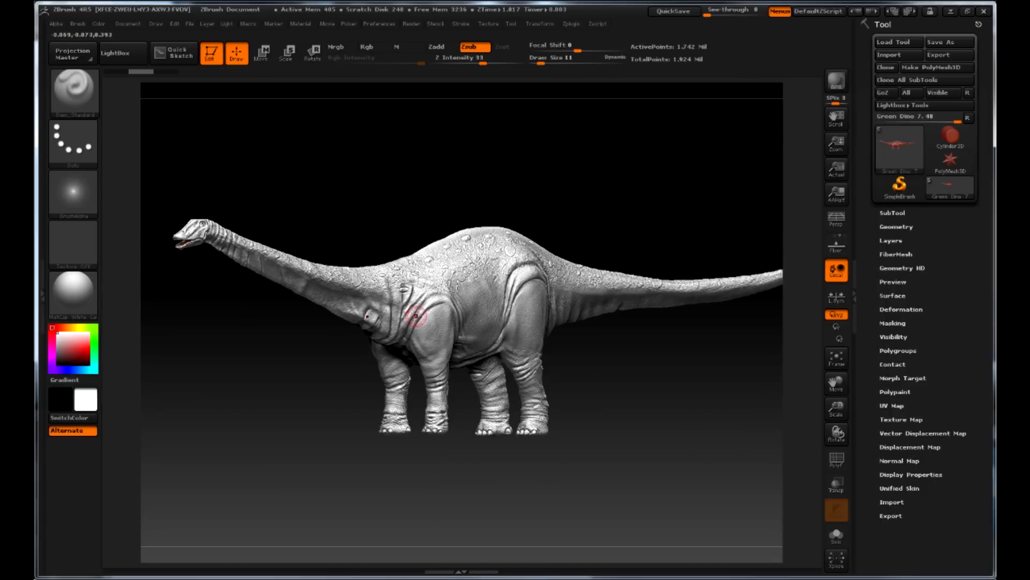
pyautogui.moveTo(415, 315); pyautogui.dragTo(680, 436)
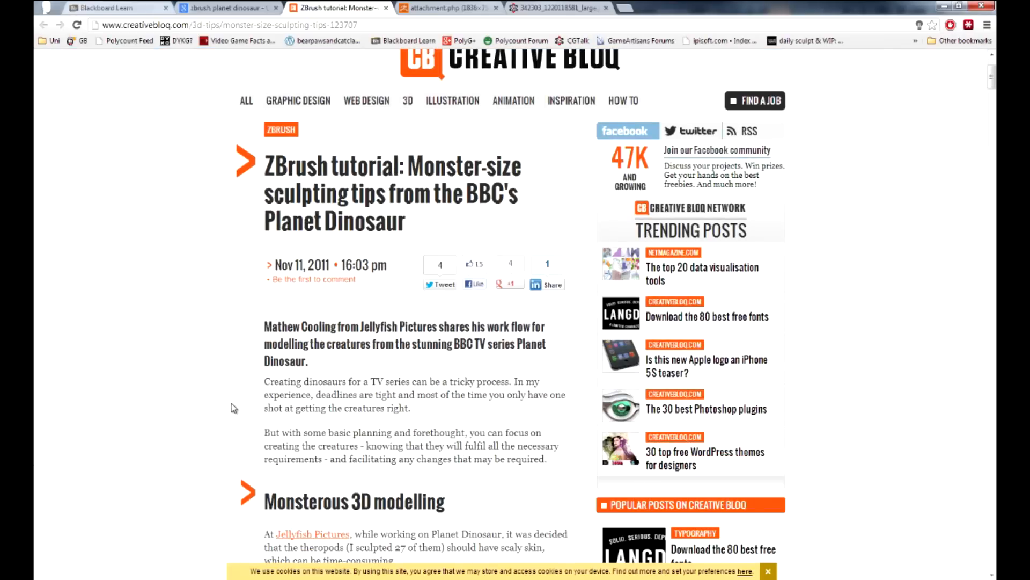
pyautogui.moveTo(223, 407)
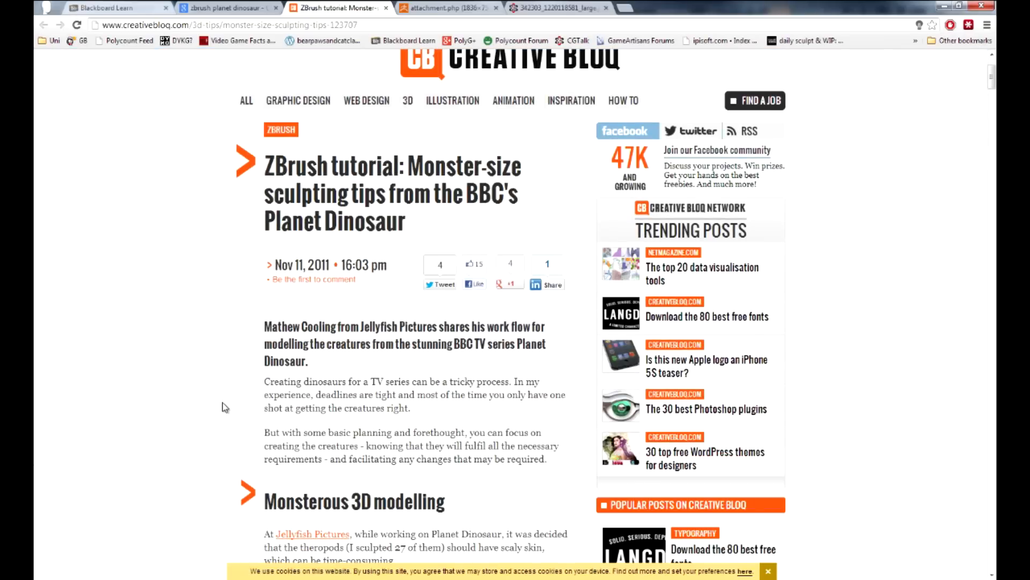
pyautogui.moveTo(237, 405)
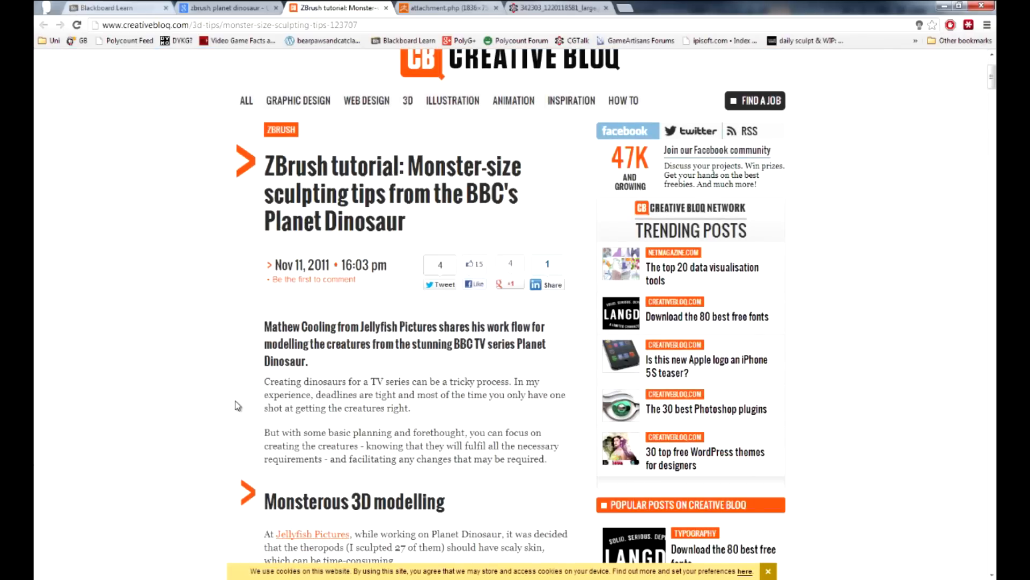
# Step: Scroll the Planet Dinosaur tutorial to its Layers advice, then switch to the CGSociety sauropod render
pyautogui.scroll(-3)
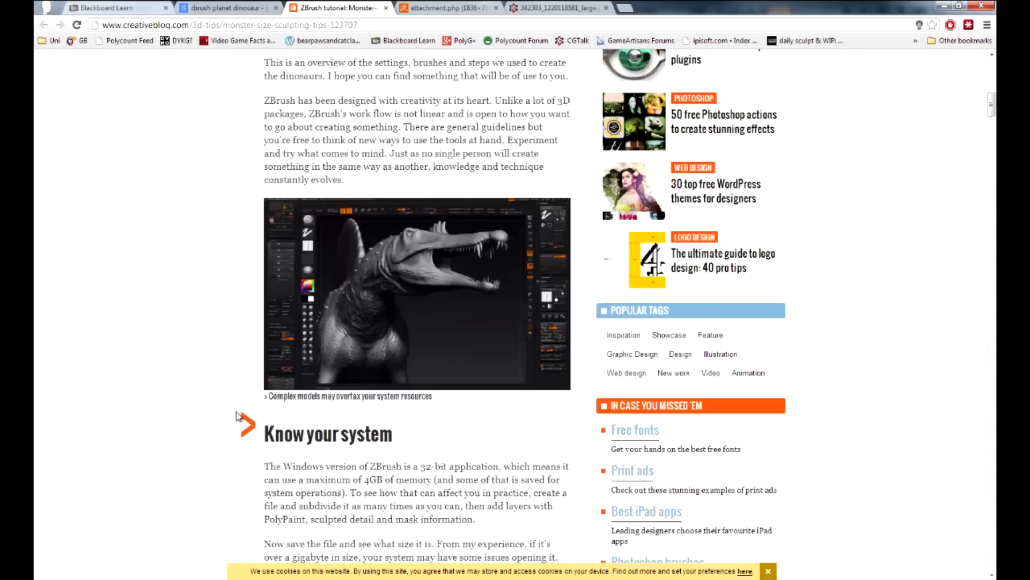
pyautogui.scroll(-3)
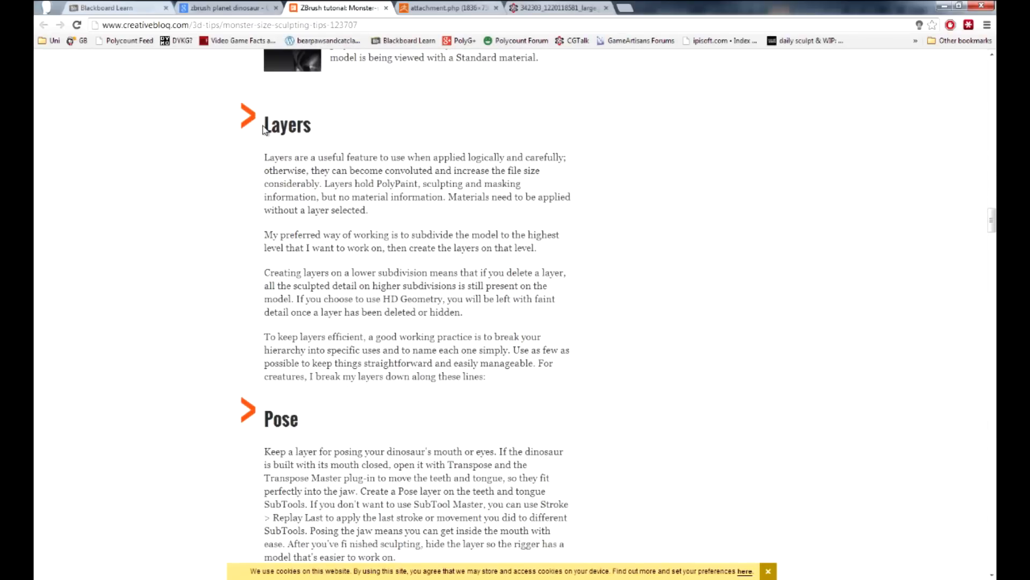
pyautogui.moveTo(365, 294)
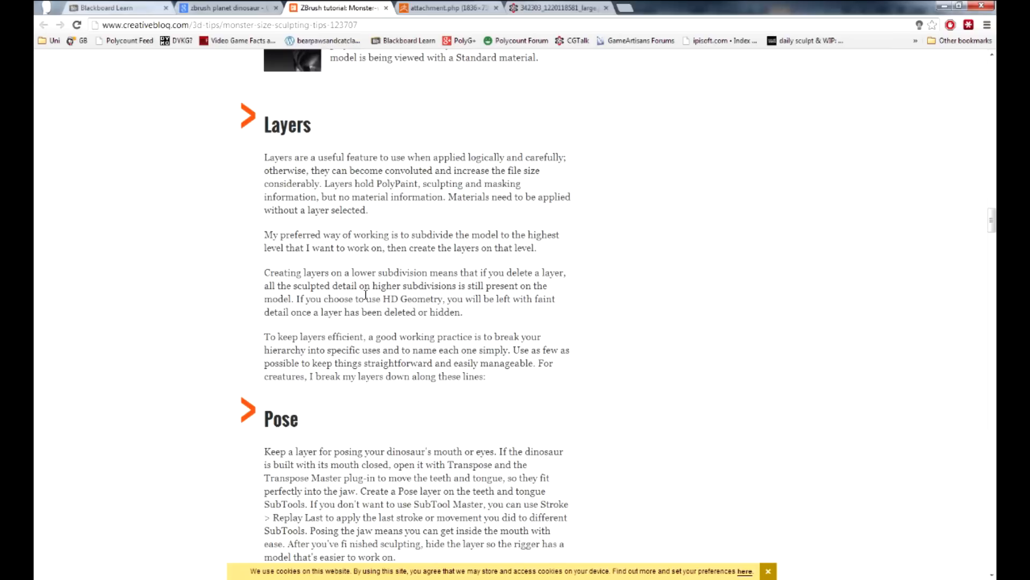
pyautogui.click(566, 9)
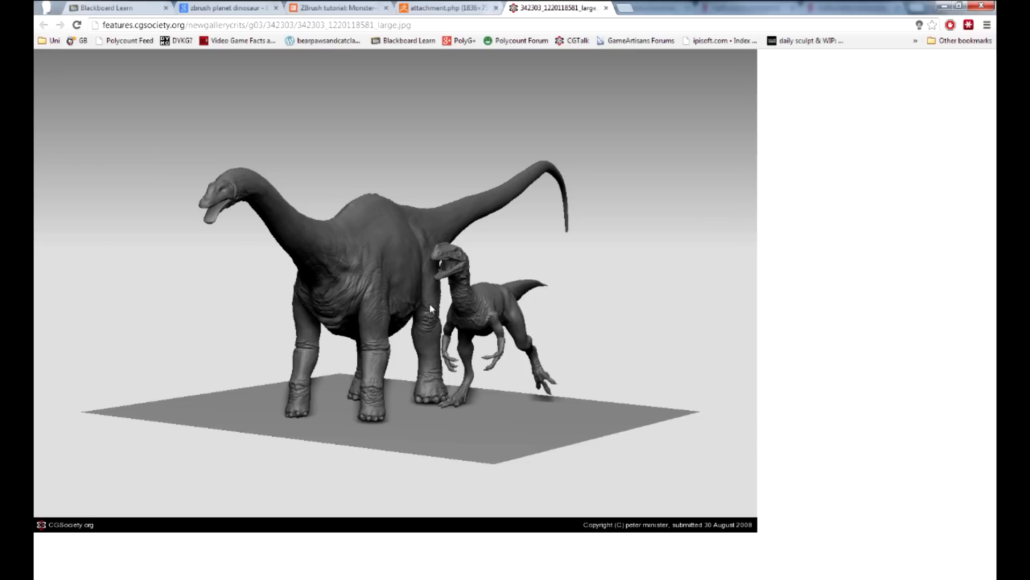
pyautogui.moveTo(385, 273)
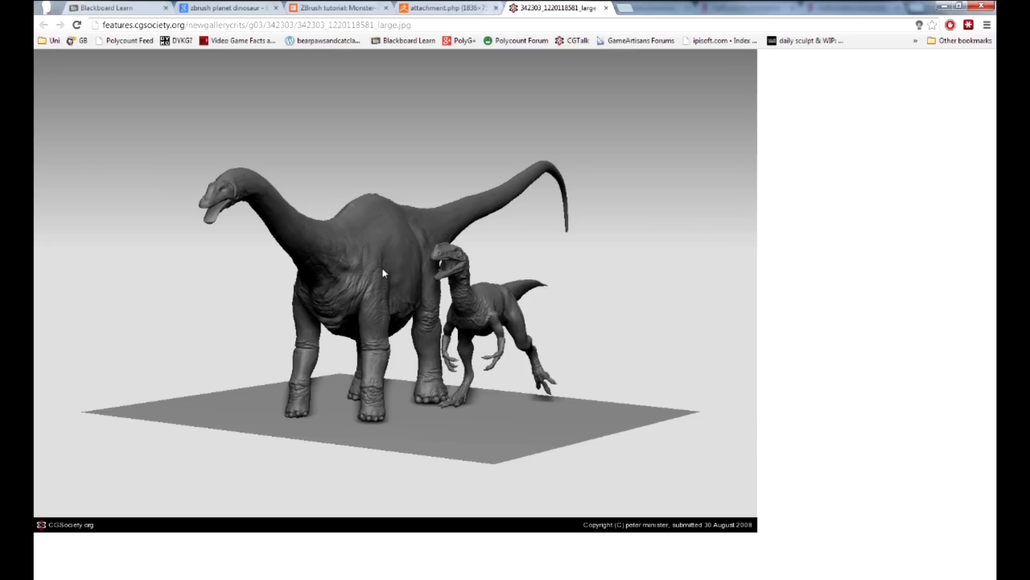
pyautogui.moveTo(365, 289)
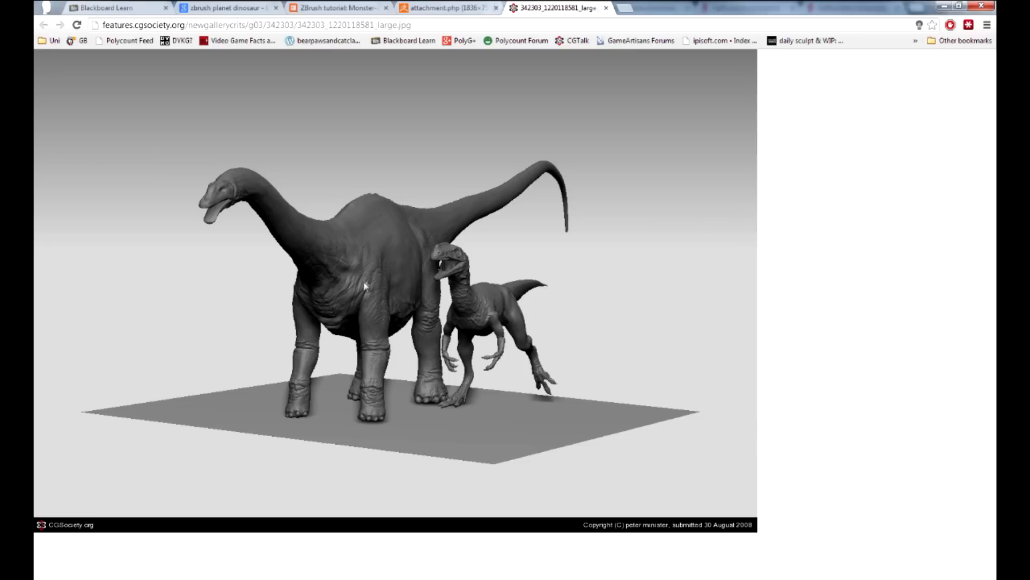
pyautogui.moveTo(364, 289)
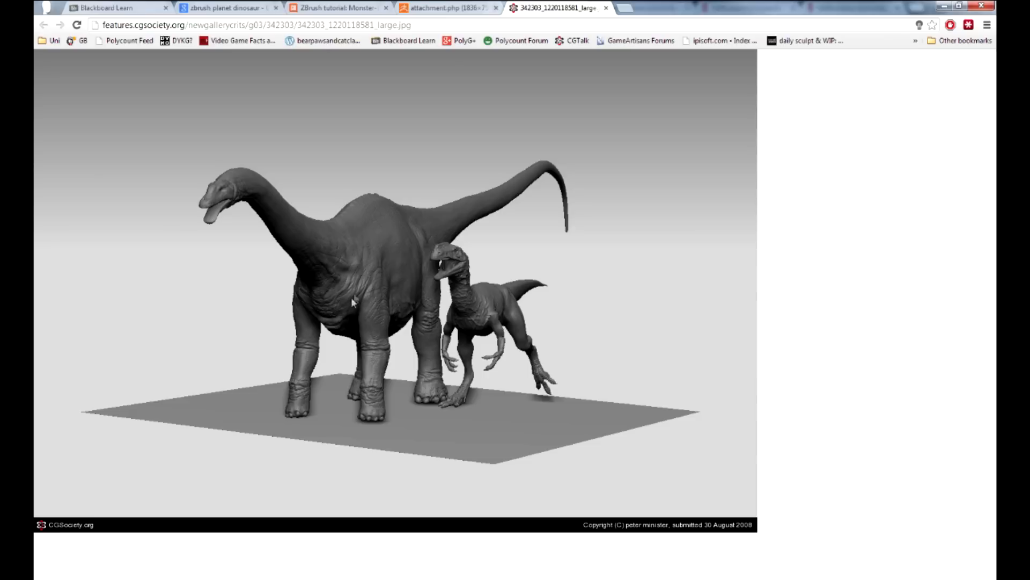
pyautogui.moveTo(379, 298)
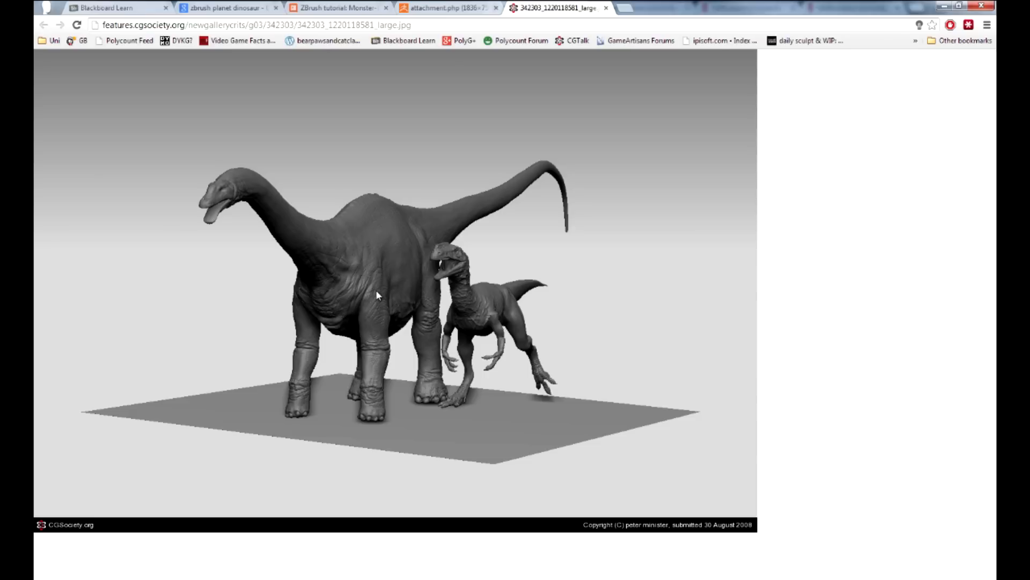
# Step: Bring up the ZBrushCentral sauropod-and-raptor sculpt render for comparison
pyautogui.click(457, 8)
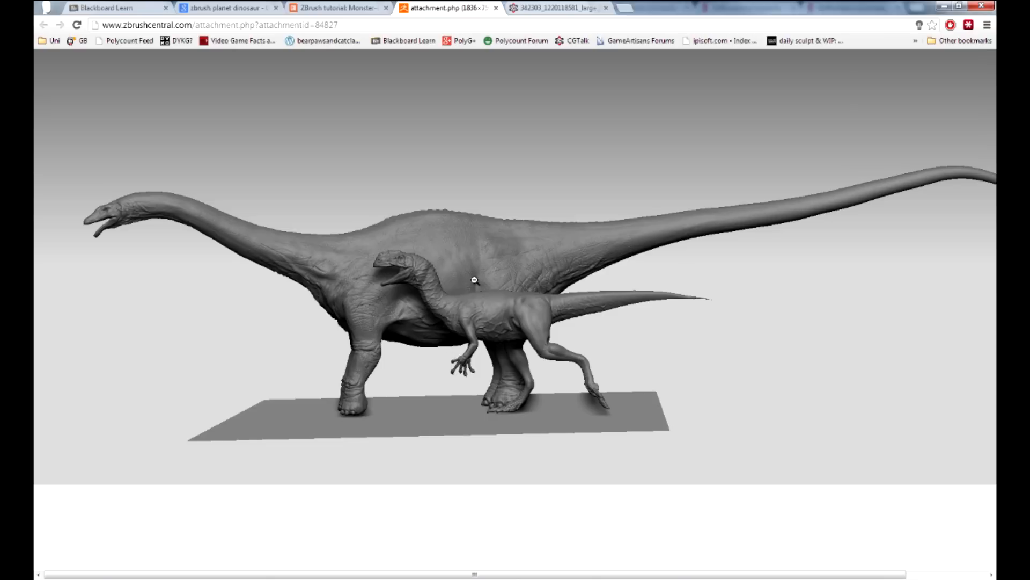
pyautogui.moveTo(442, 227)
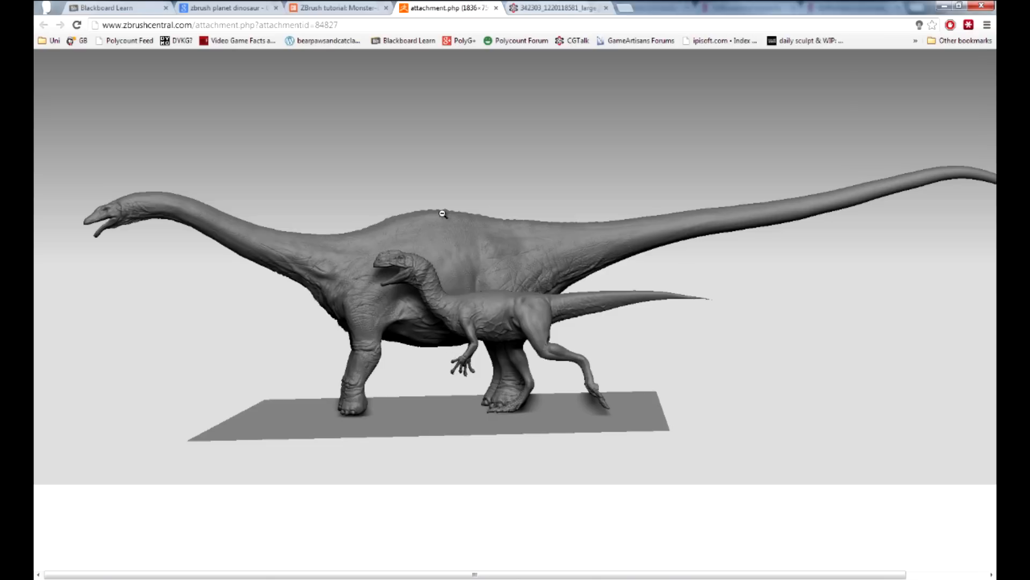
pyautogui.moveTo(365, 363)
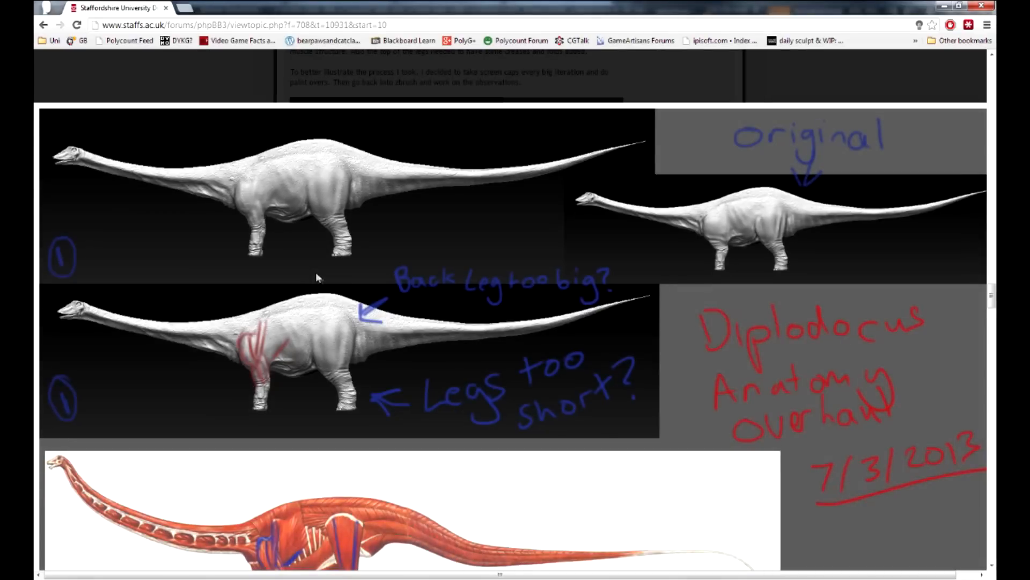
pyautogui.moveTo(323, 284)
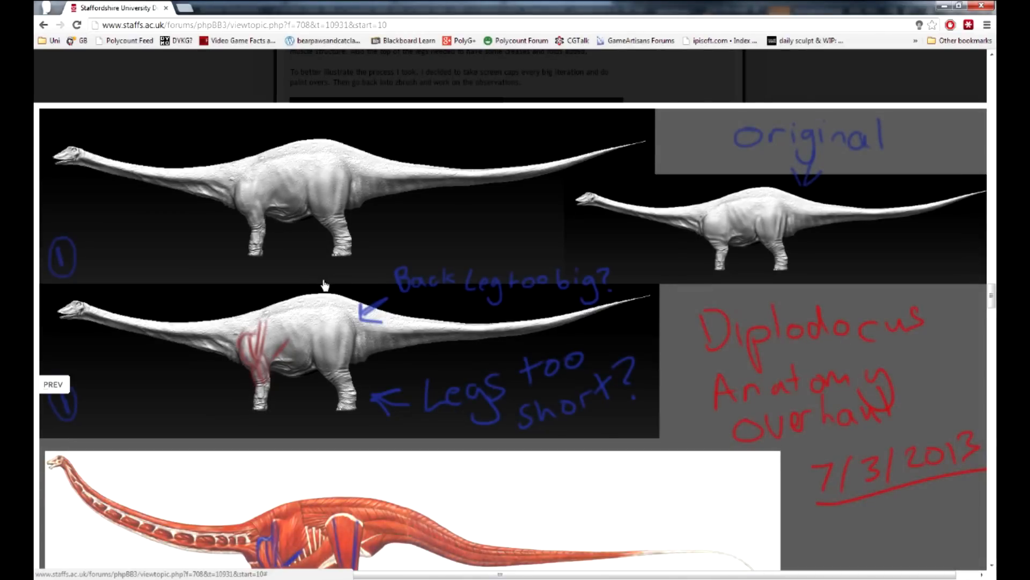
pyautogui.moveTo(346, 221)
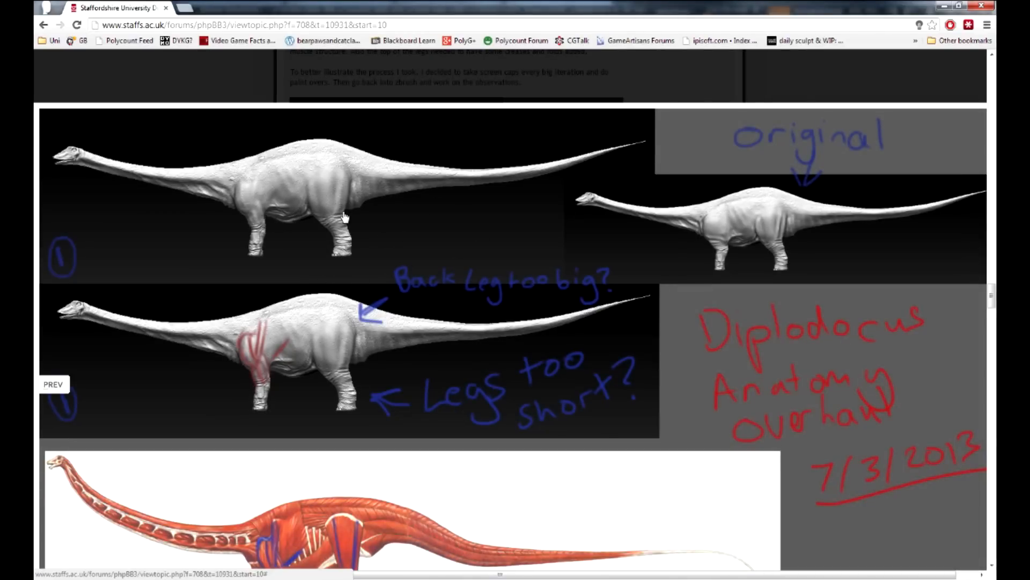
# Step: Scroll the thread past the Anatomy overhaul images to iteration 2 with the head-too-big and neck-too-thin notes
pyautogui.scroll(-3)
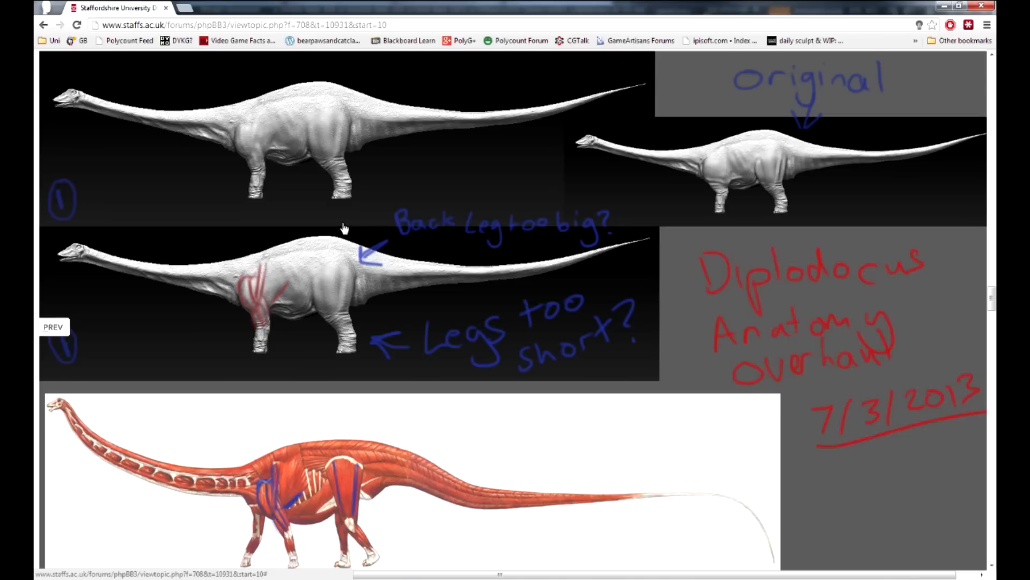
pyautogui.moveTo(425, 217)
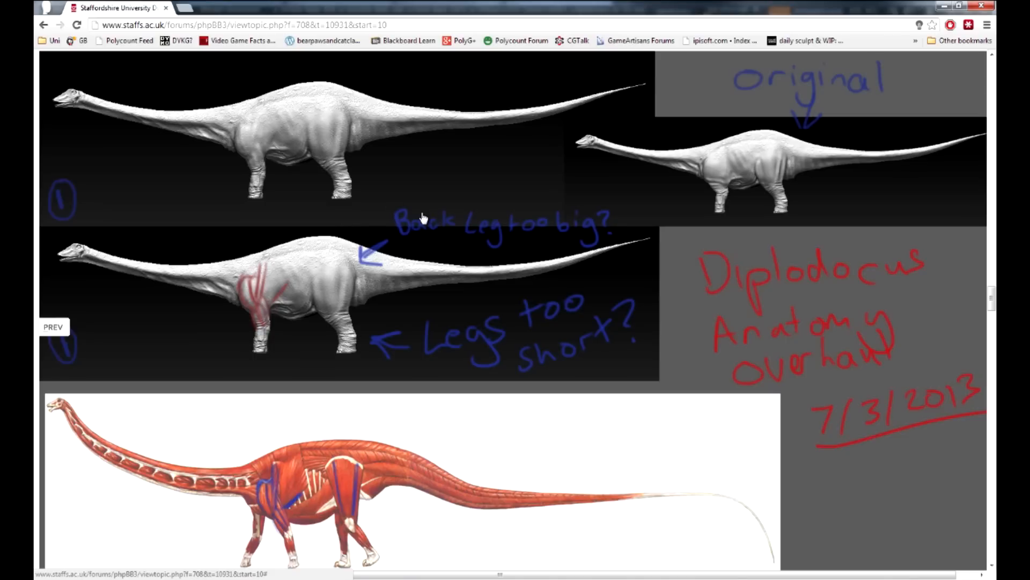
pyautogui.scroll(-3)
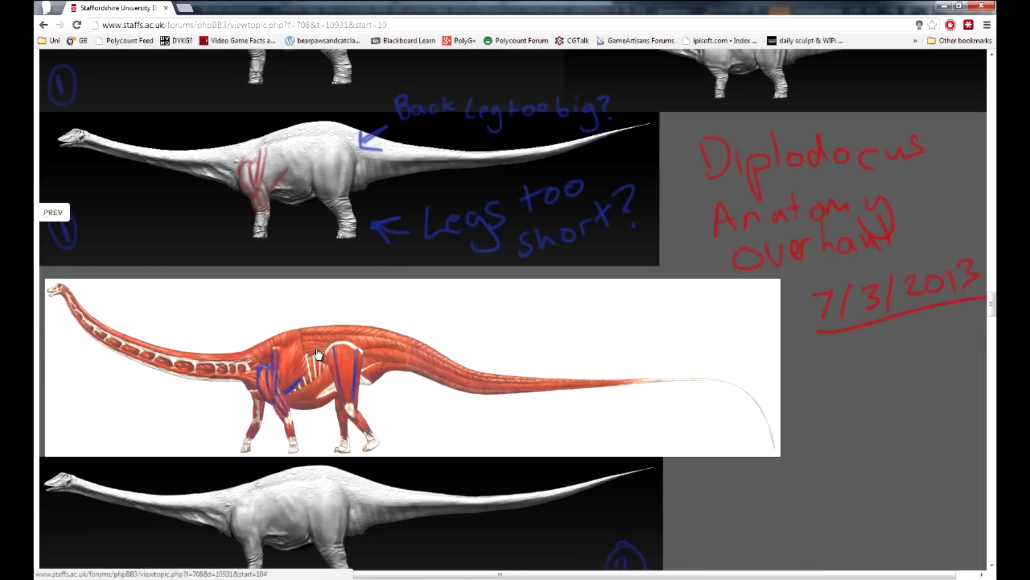
pyautogui.scroll(-3)
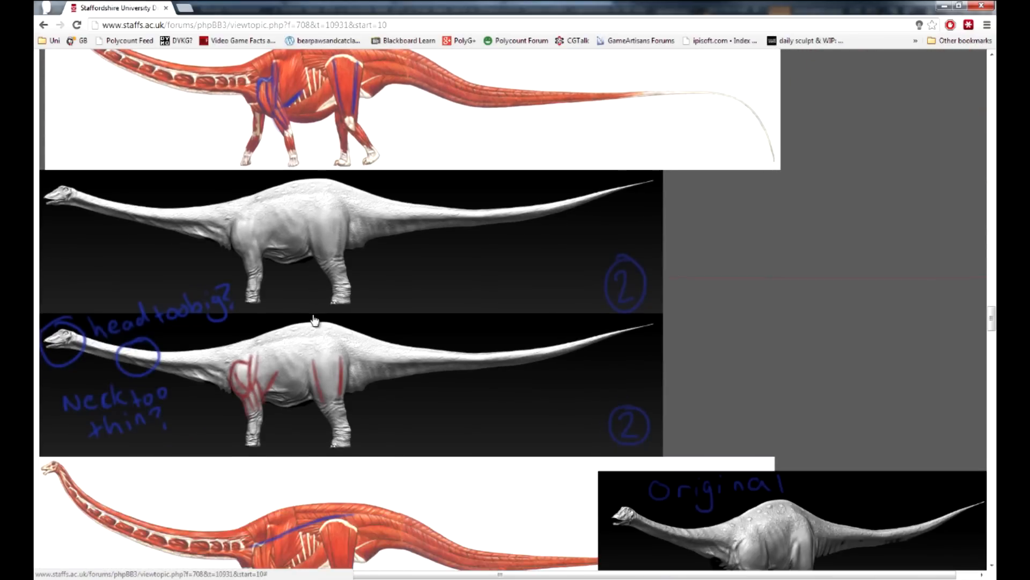
pyautogui.scroll(-3)
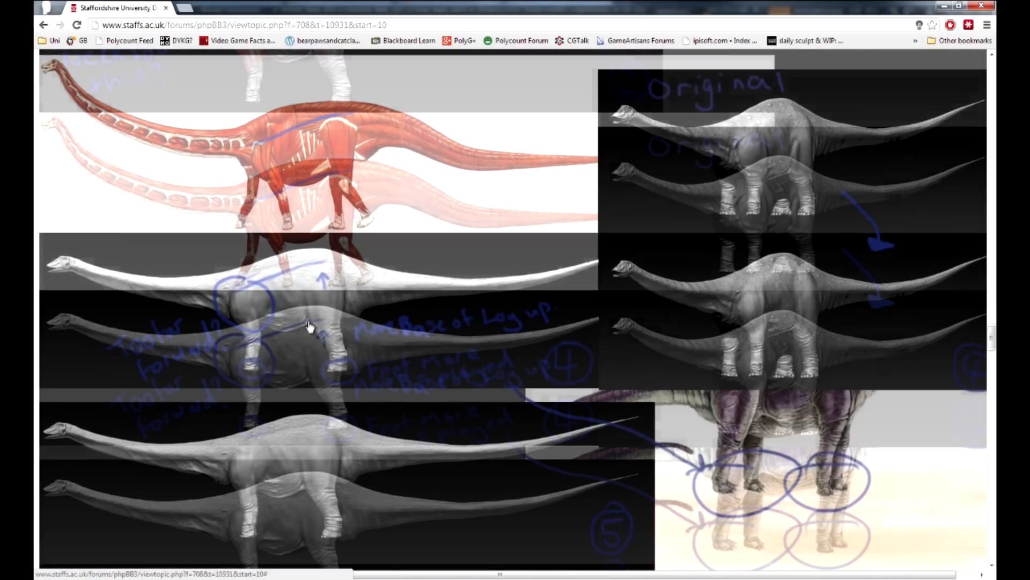
pyautogui.scroll(-3)
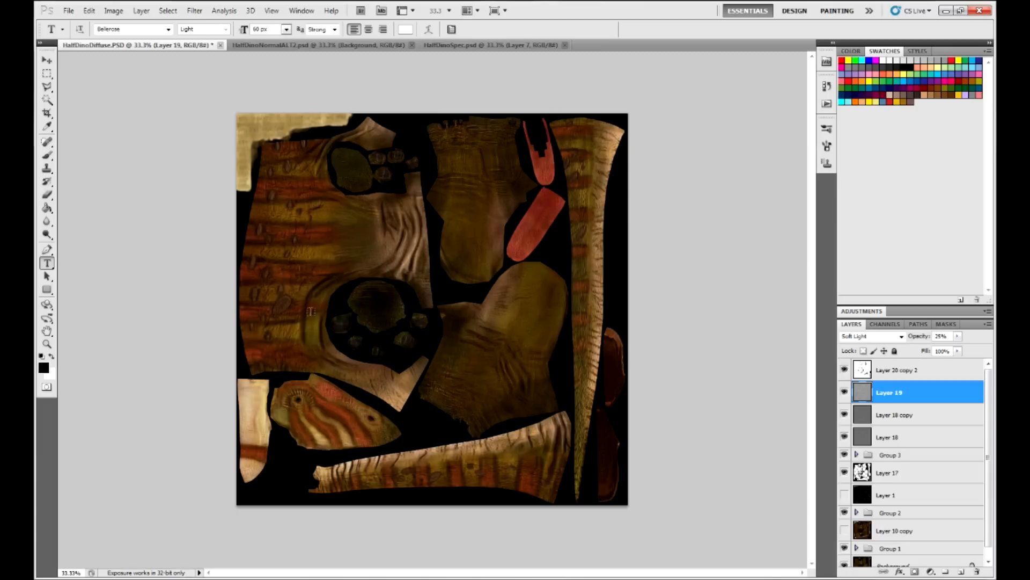
pyautogui.moveTo(476, 197)
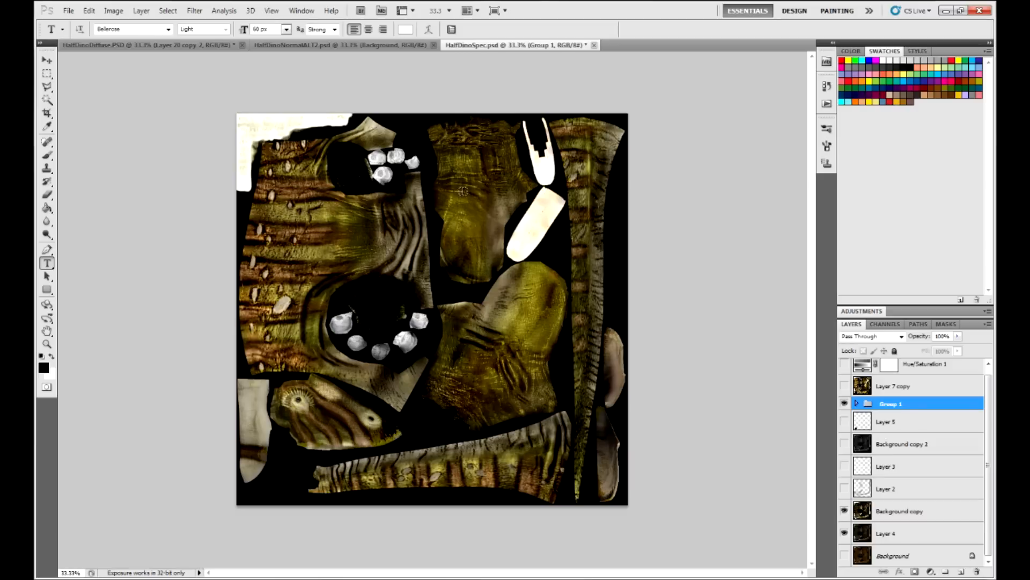
pyautogui.moveTo(341, 288)
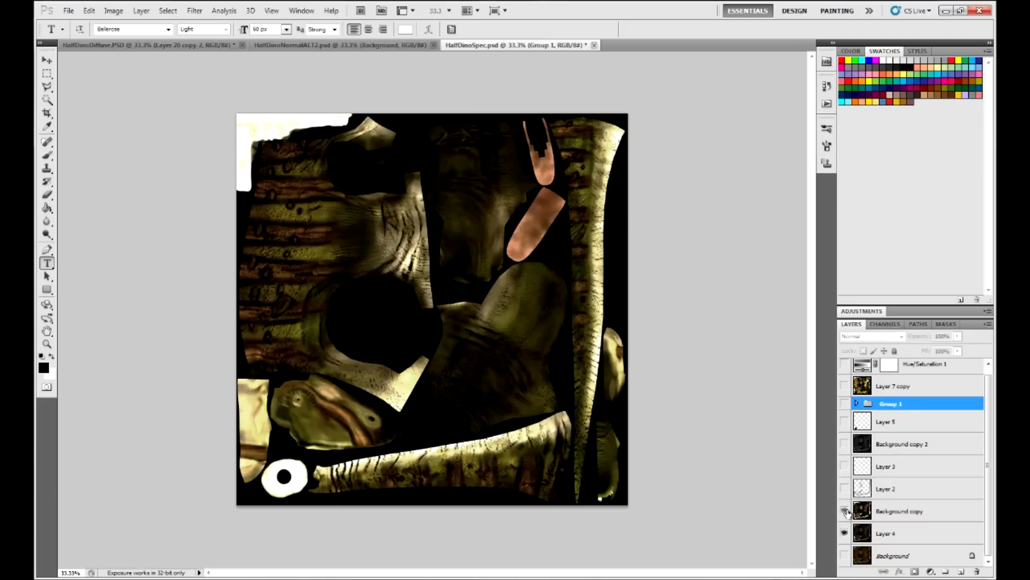
# Step: Show the Background copy layer on the specular map, then bring up the HalfDinoNormalALT2.psd normal map
pyautogui.click(844, 403)
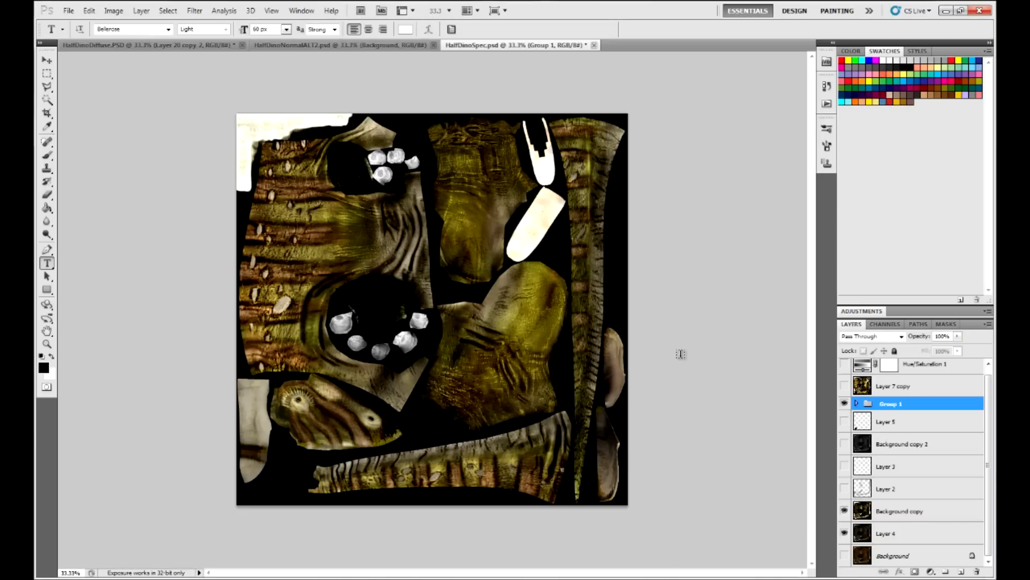
pyautogui.click(314, 47)
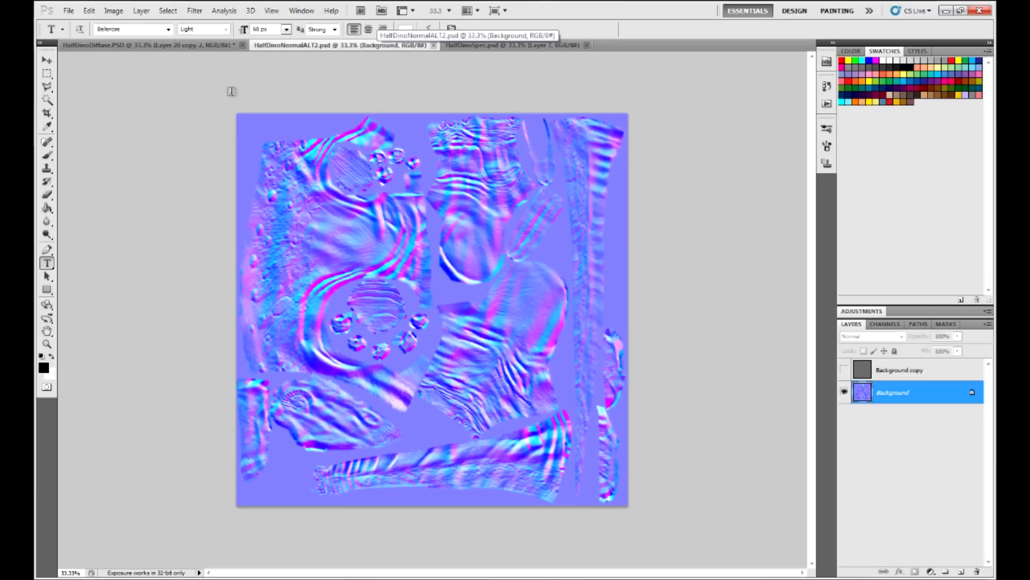
pyautogui.moveTo(231, 184)
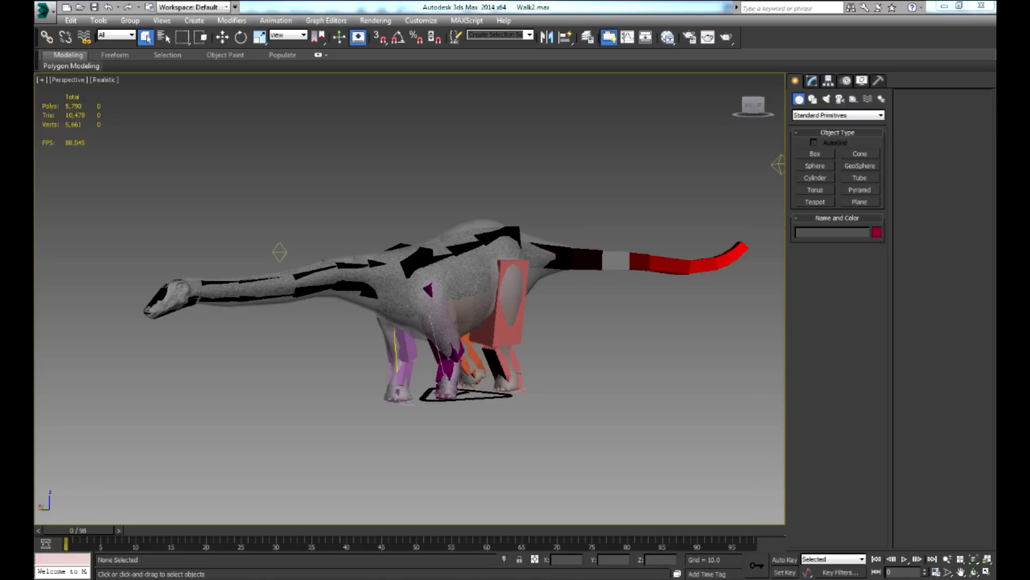
# Step: Select a rear leg bone of the Diplodocus CAT rig to show its animation Layer Manager
pyautogui.click(510, 307)
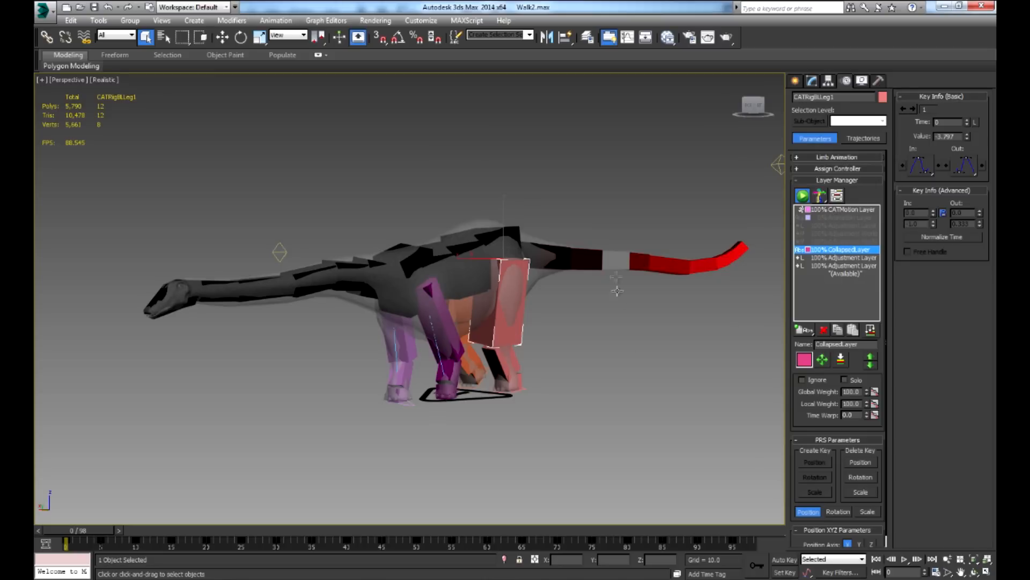
pyautogui.moveTo(828, 271)
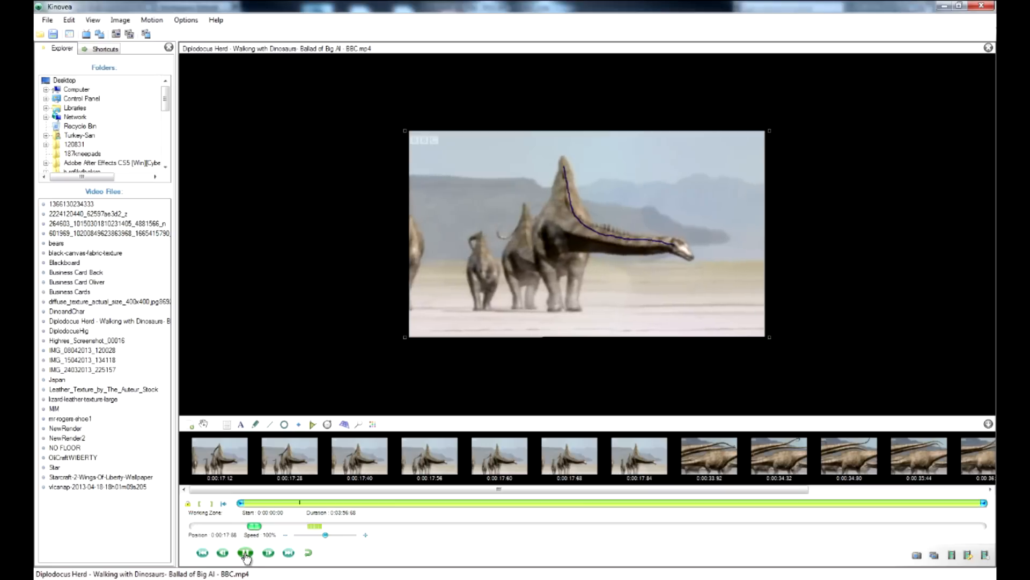
# Step: Play and pause the Walking with Dinosaurs herd clip, stopping on the frame with traced leg lines
pyautogui.click(245, 566)
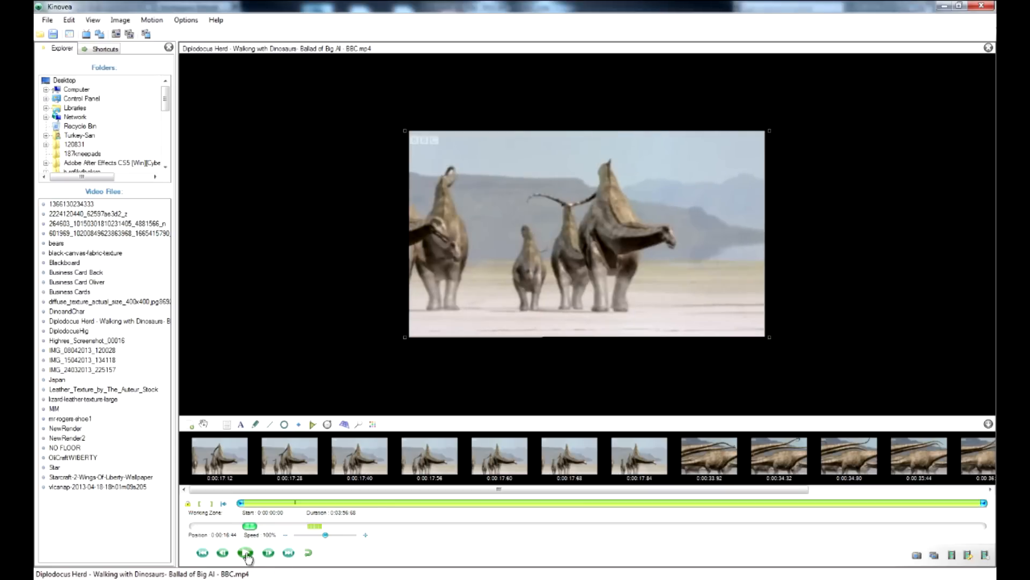
pyautogui.click(246, 565)
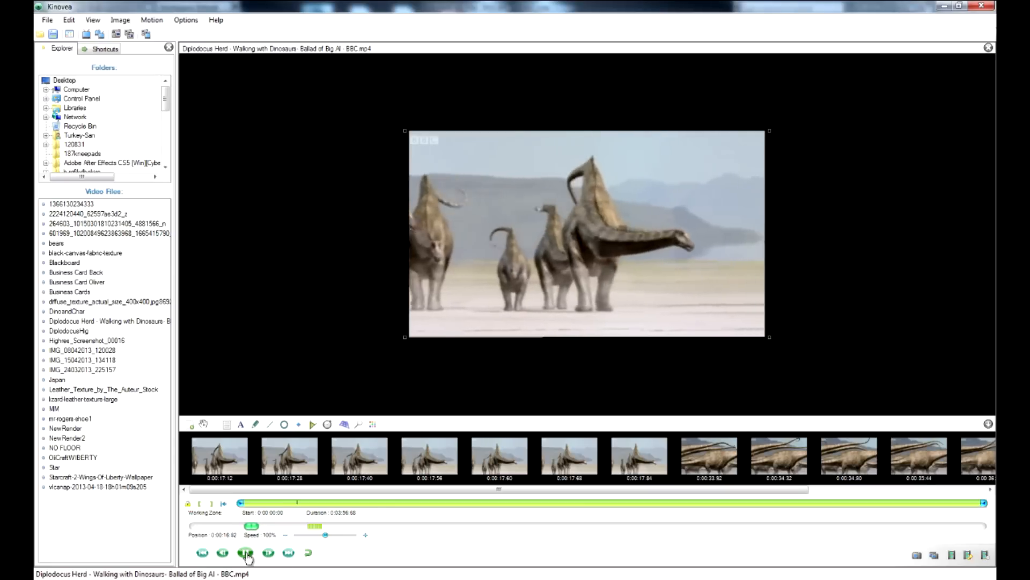
pyautogui.click(246, 565)
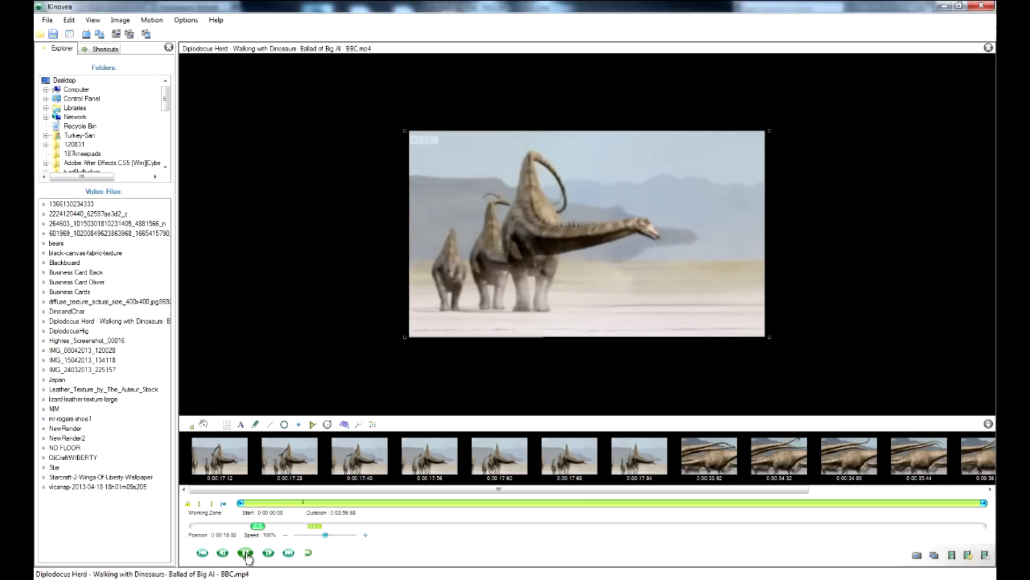
pyautogui.click(245, 552)
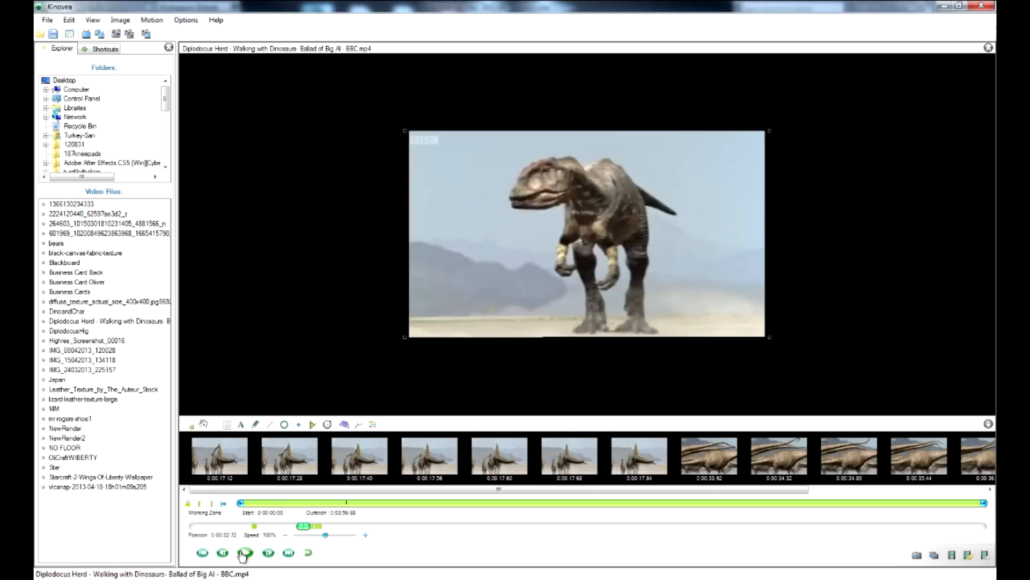
pyautogui.click(245, 566)
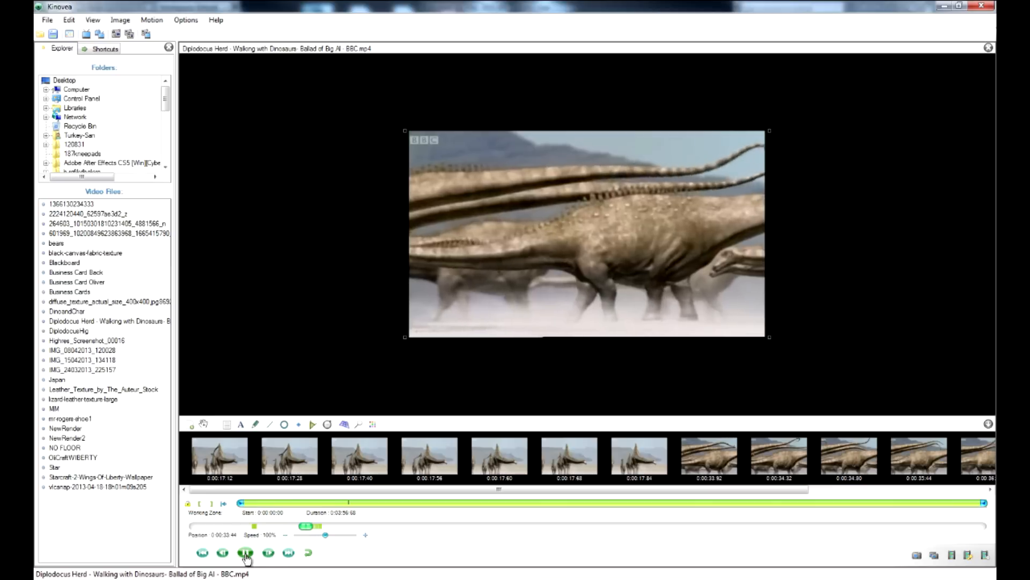
pyautogui.click(246, 565)
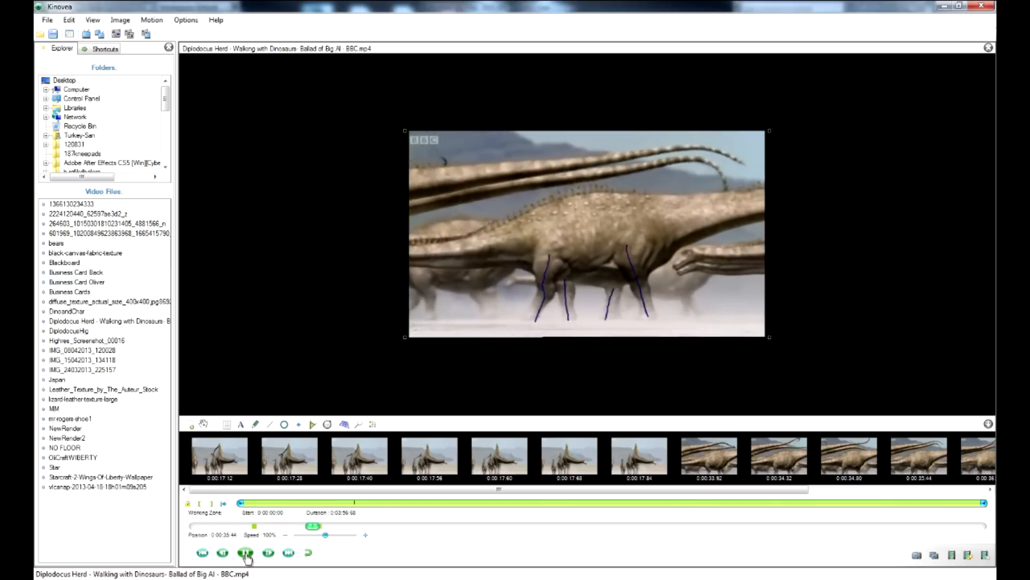
pyautogui.click(243, 564)
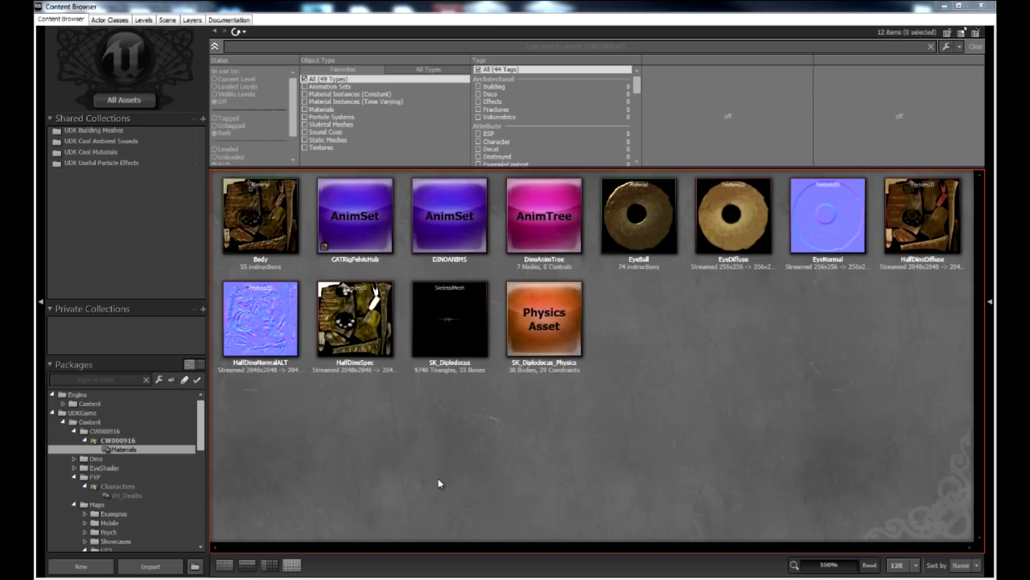
pyautogui.moveTo(466, 454)
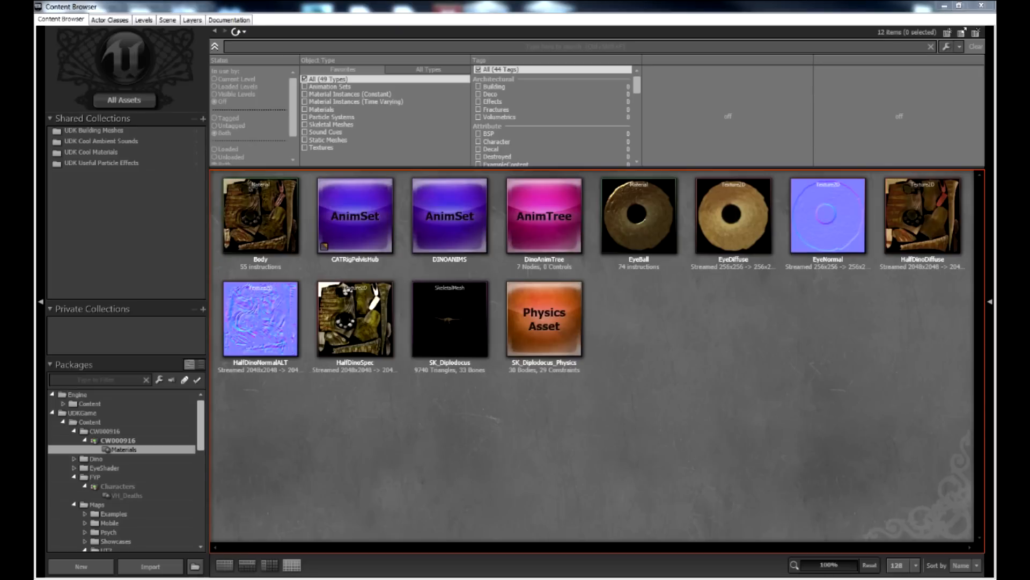
# Step: Open the DINOANIMS AnimSet in the AnimSet Editor with the textured Diplodocus_UDK sequence previewing
pyautogui.doubleClick(260, 215)
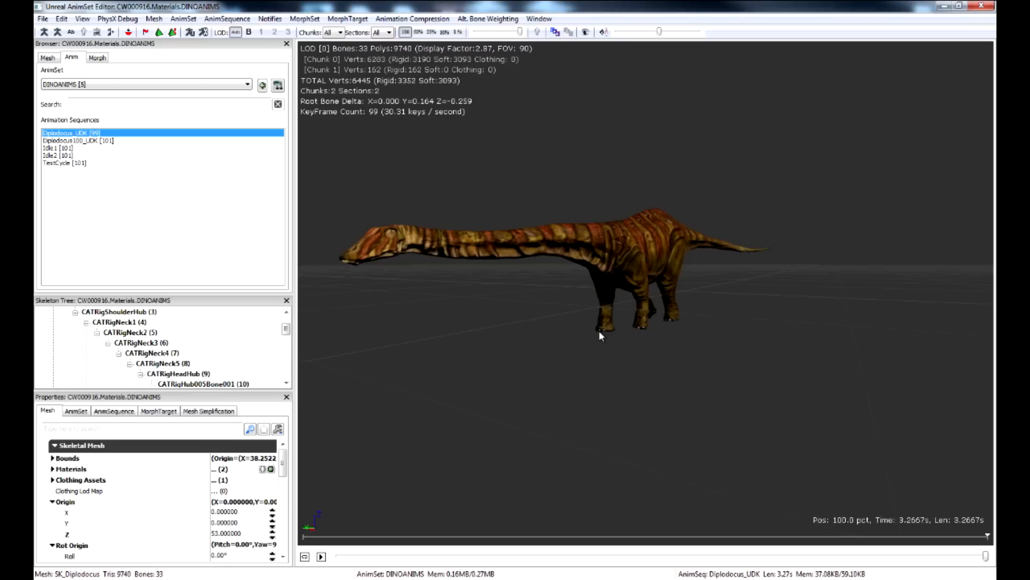
# Step: Load the Diplodocus100_UDK sequence and play the walk animation on the dinosaur mesh
pyautogui.click(56, 147)
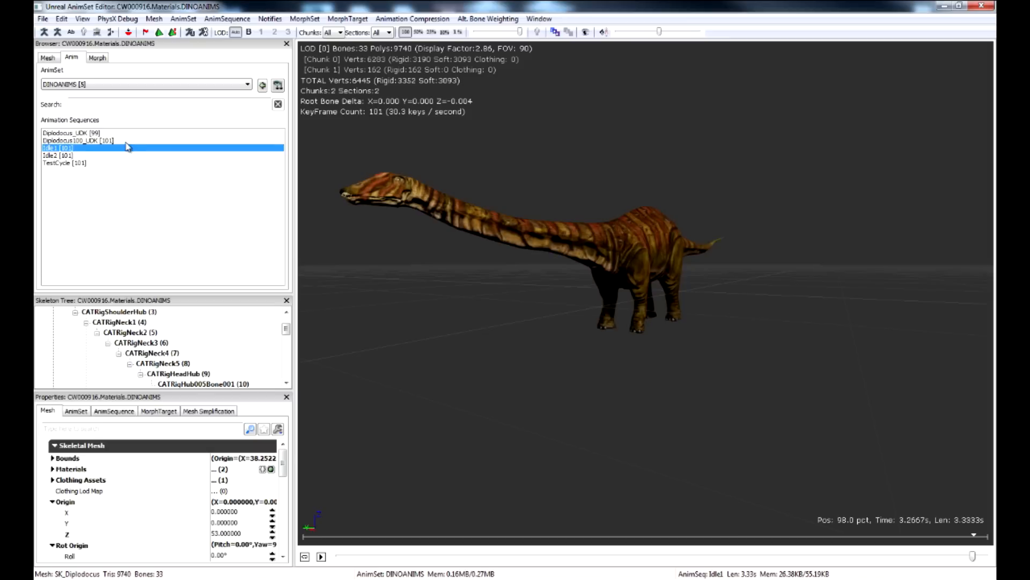
pyautogui.click(73, 140)
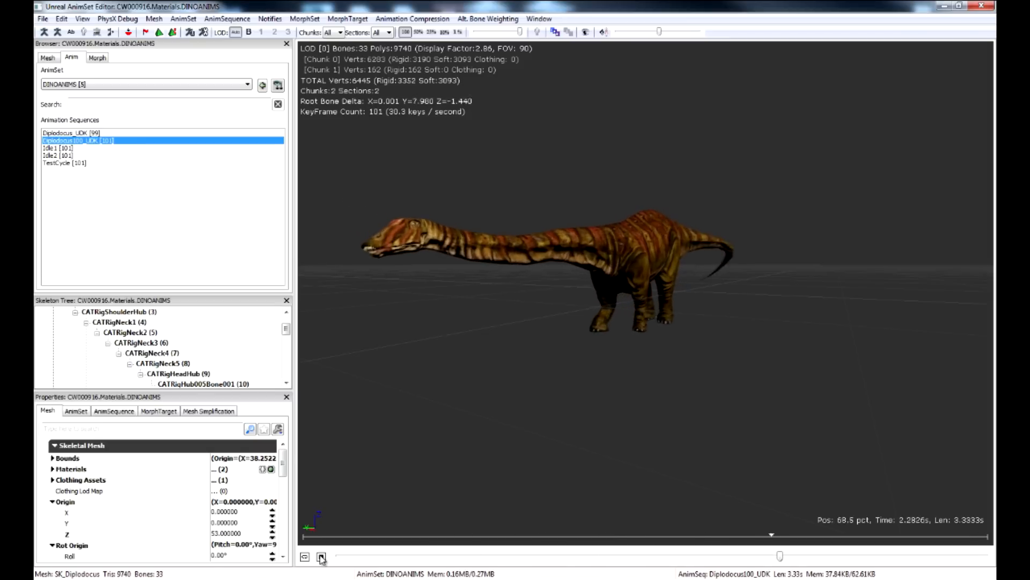
pyautogui.click(321, 556)
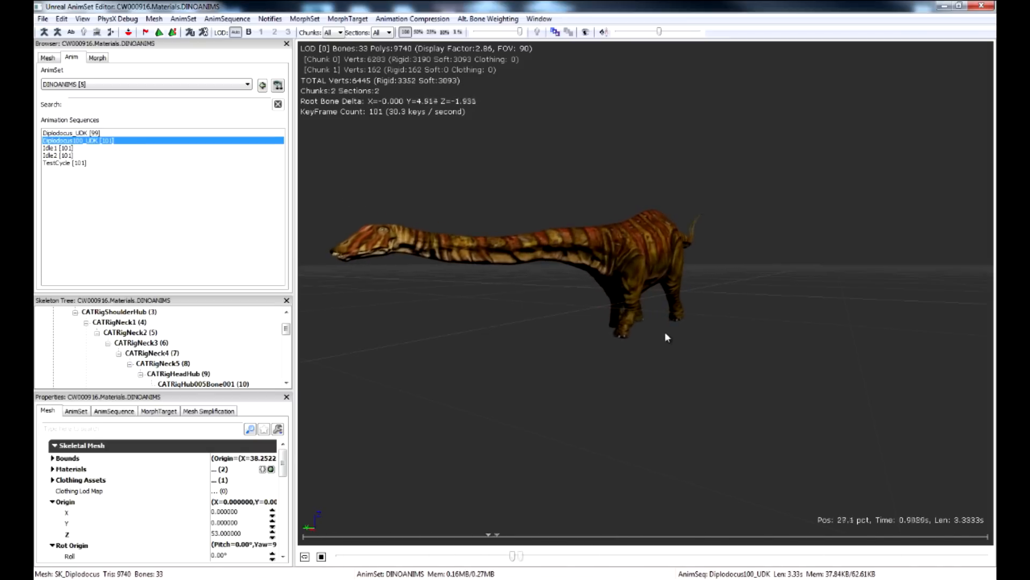
# Step: Switch to the Diplodocus_UDK sequence, reset it to frame zero and replay it
pyautogui.click(65, 131)
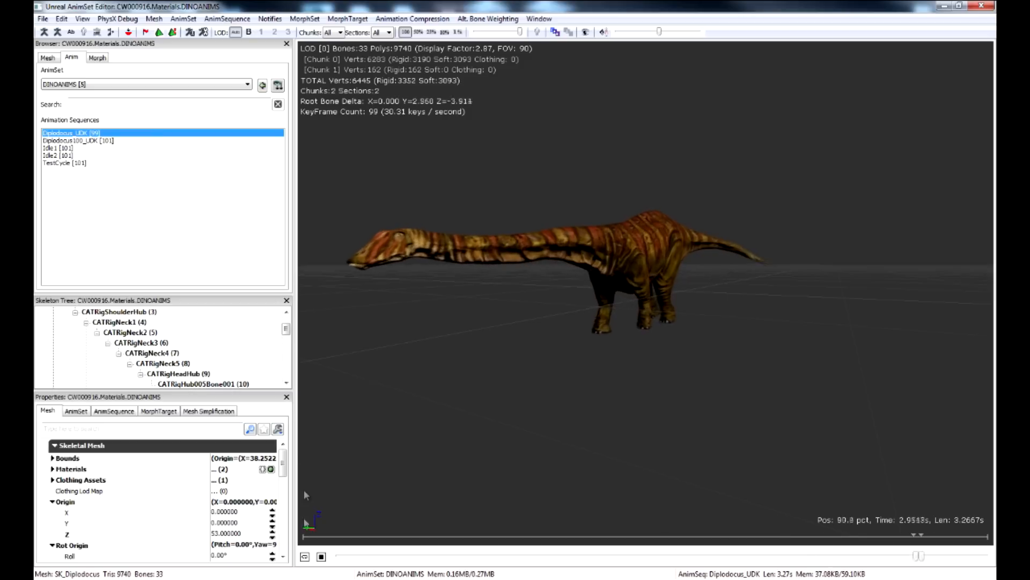
pyautogui.click(321, 555)
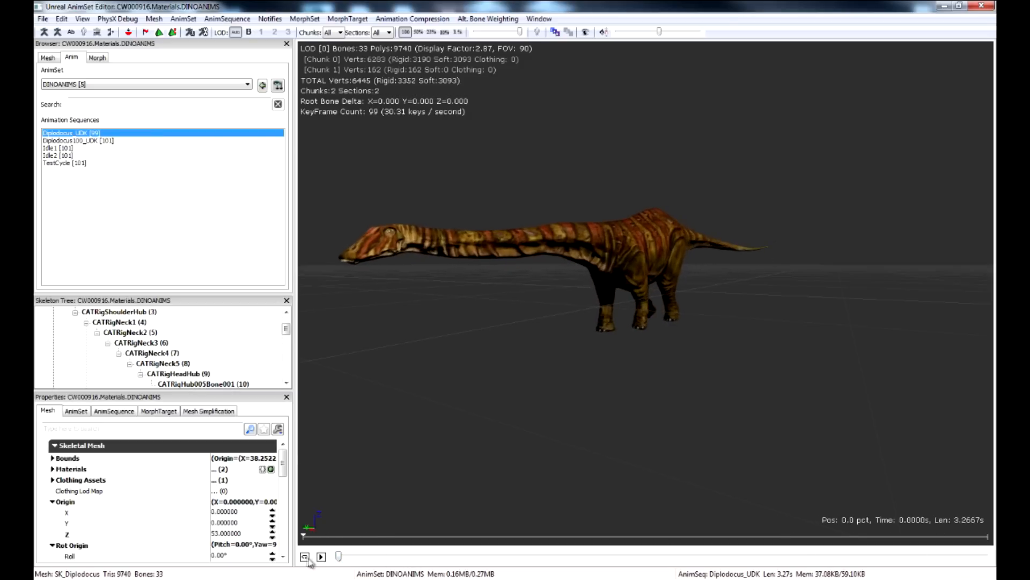
pyautogui.click(320, 556)
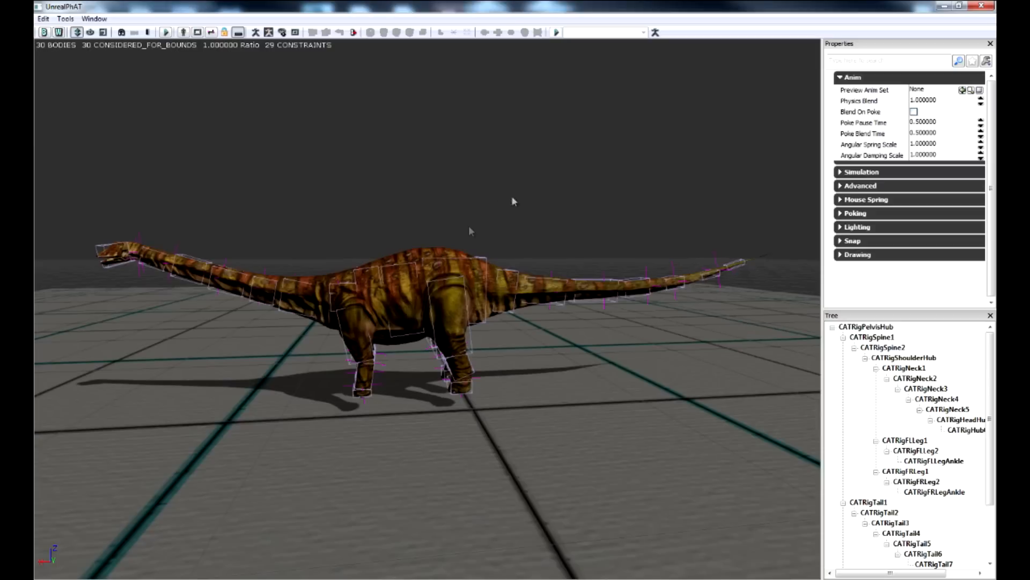
pyautogui.moveTo(163, 64)
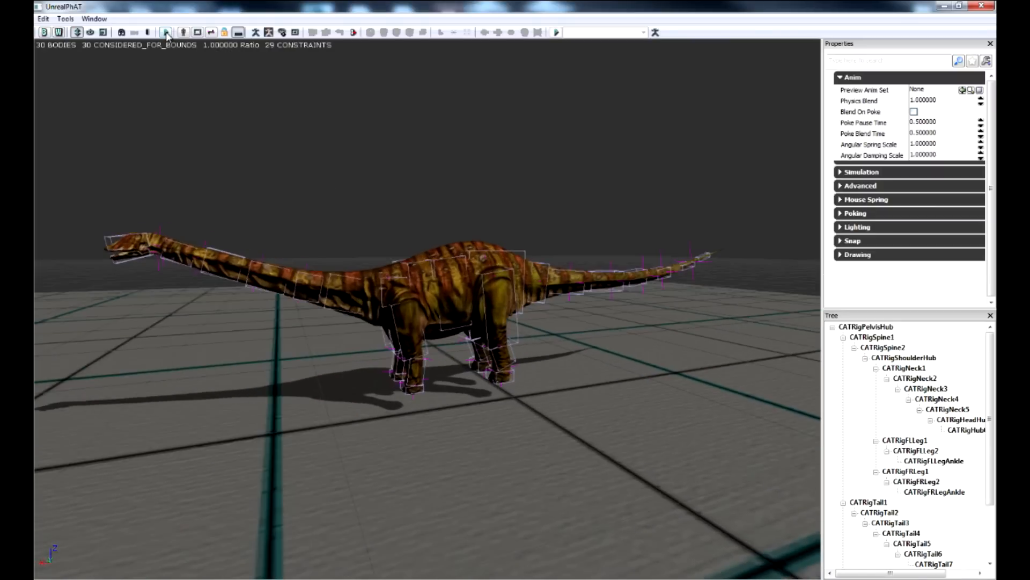
# Step: Toggle the physics simulation on the Diplodocus asset in UnrealPhAT
pyautogui.click(165, 32)
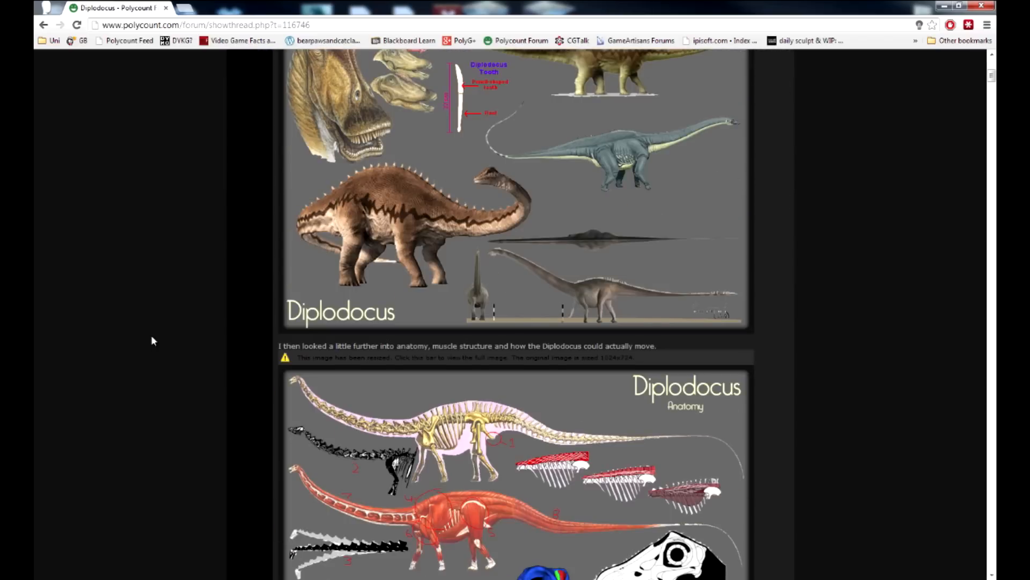
# Step: Scroll through the thread replies and highlight the reviewer's opening quoted line about the textures
pyautogui.scroll(-3)
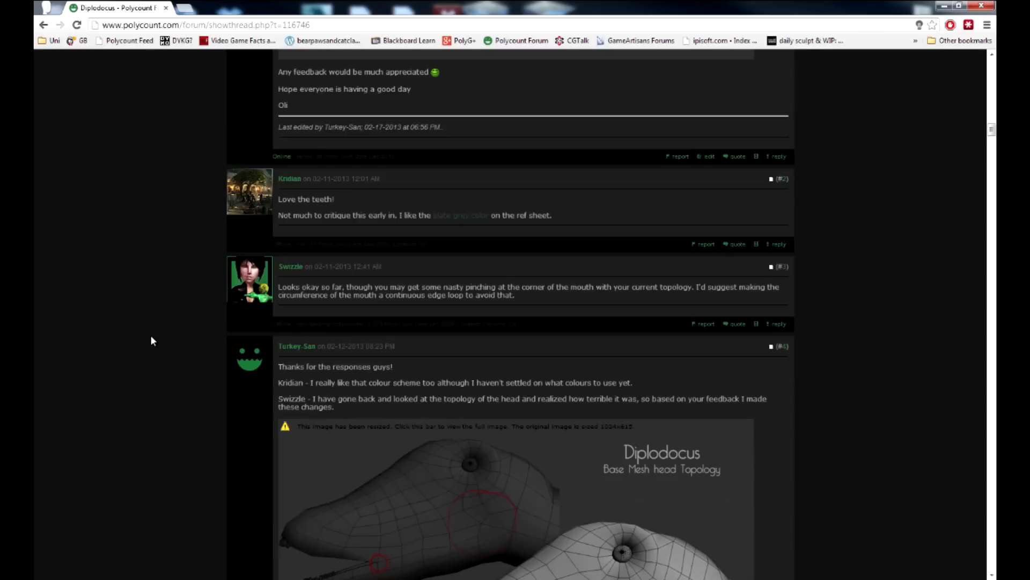
pyautogui.moveTo(277, 266)
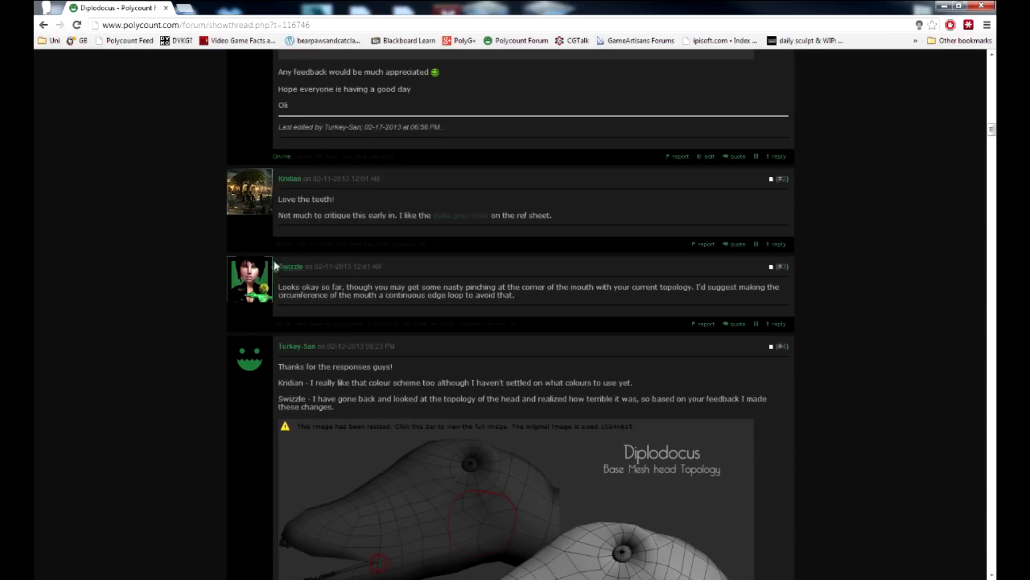
pyautogui.scroll(-3)
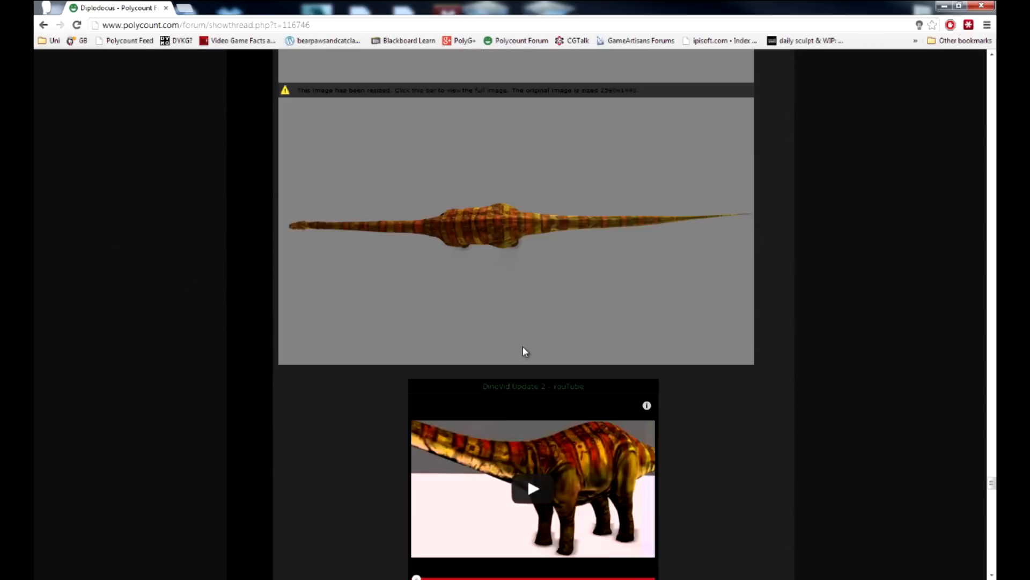
pyautogui.scroll(-3)
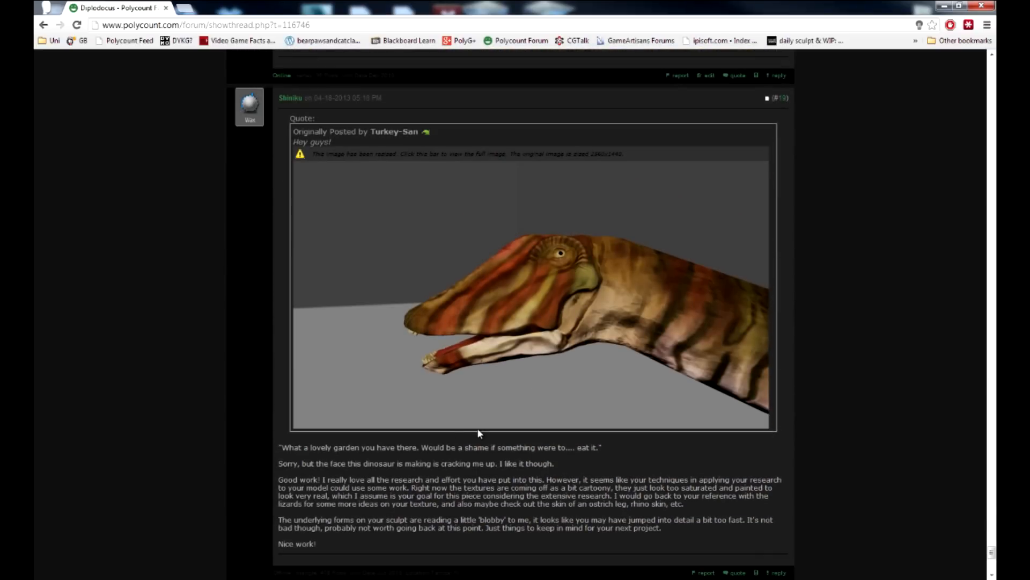
pyautogui.doubleClick(290, 446)
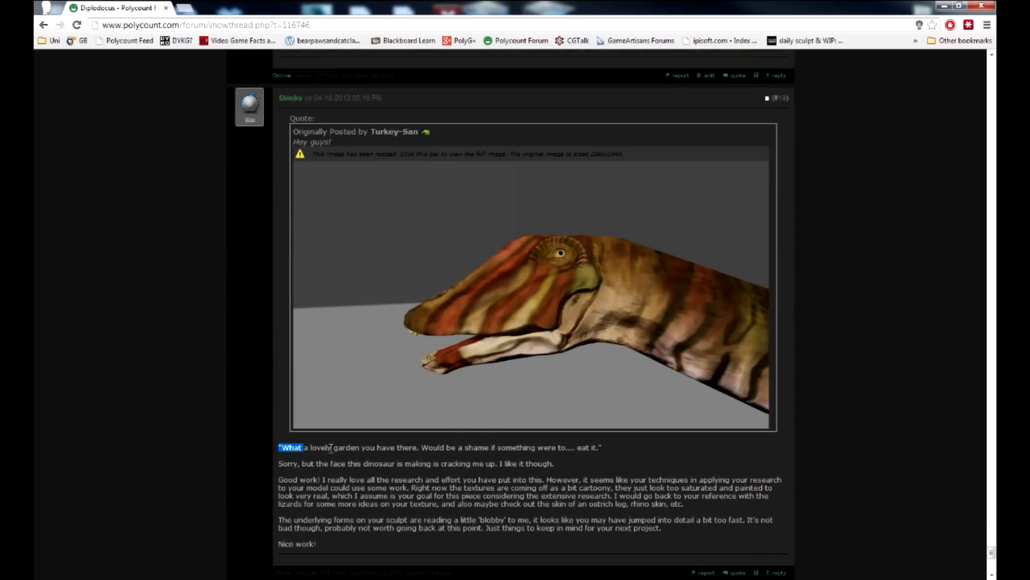
pyautogui.moveTo(278, 446); pyautogui.dragTo(461, 446)
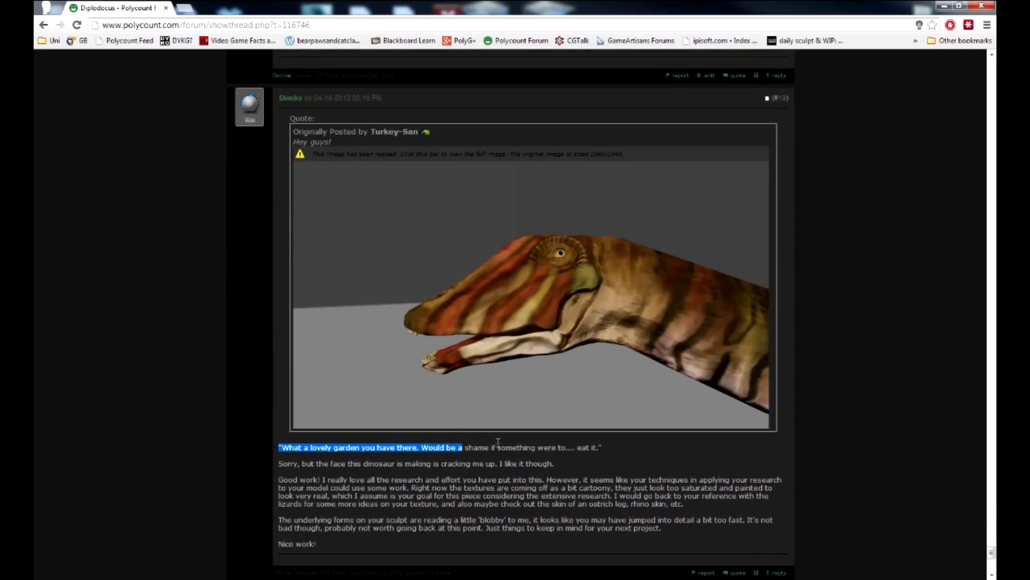
pyautogui.moveTo(461, 446); pyautogui.dragTo(598, 447)
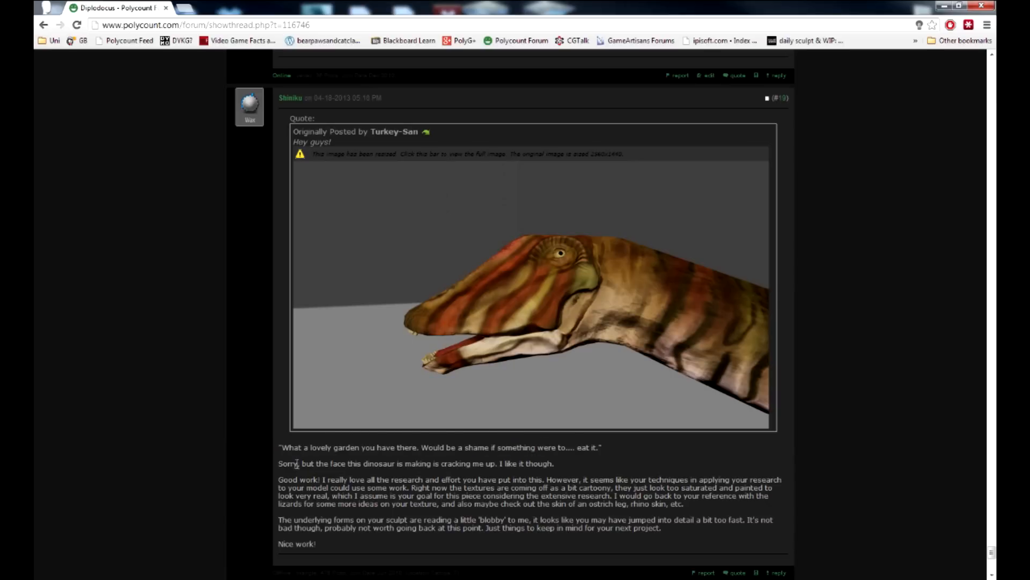
pyautogui.scroll(-3)
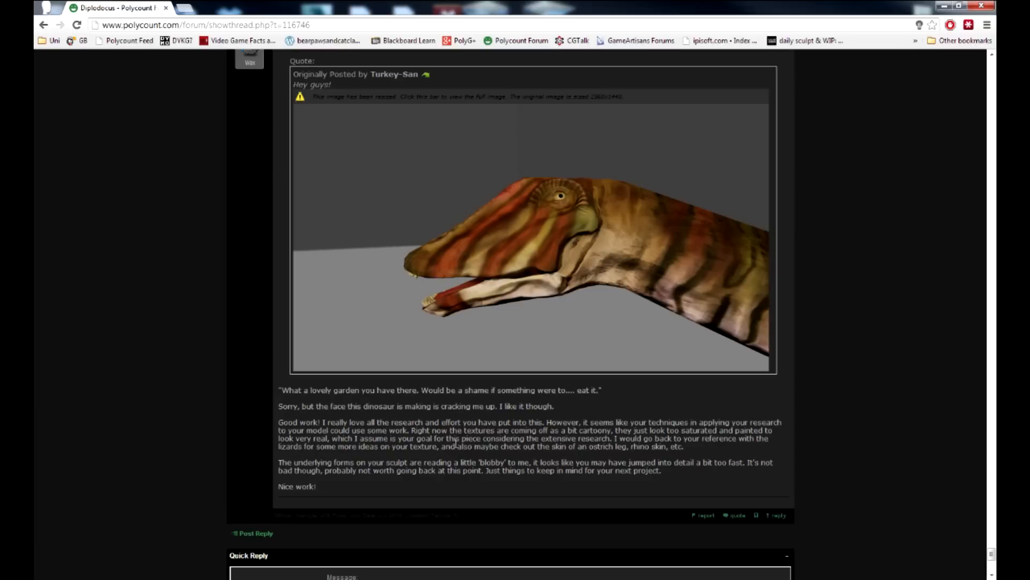
pyautogui.moveTo(331, 419)
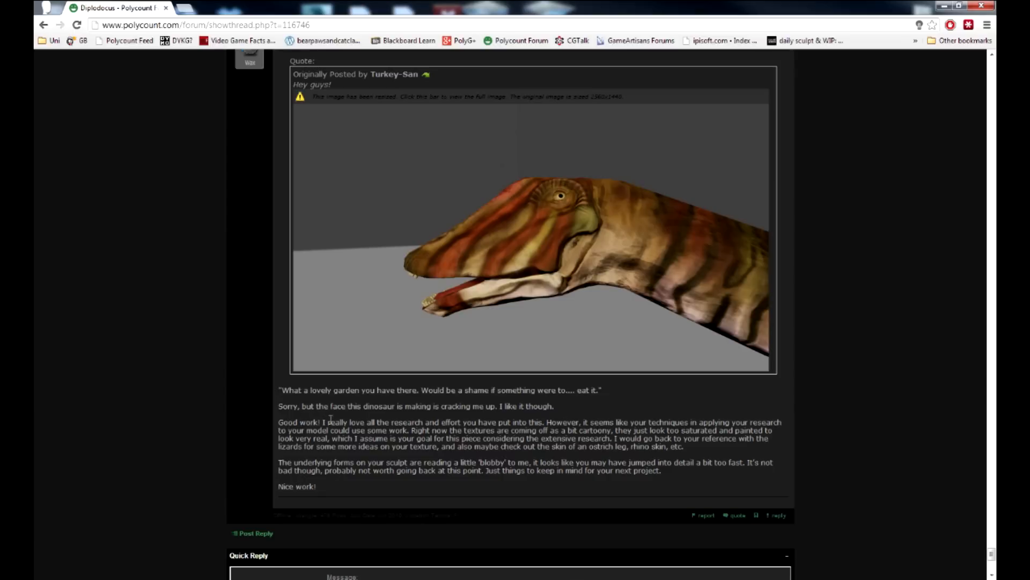
pyautogui.moveTo(619, 422)
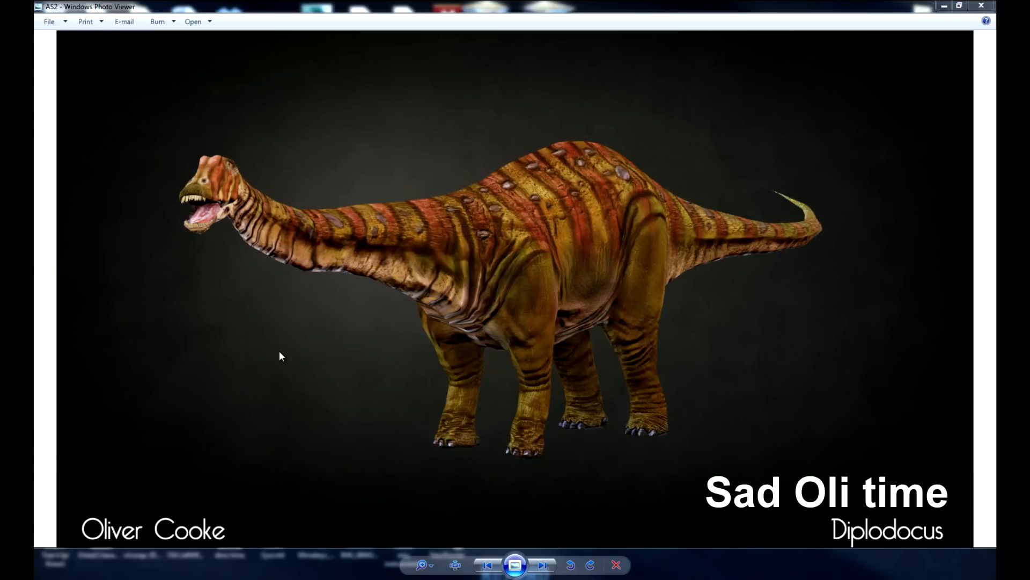
pyautogui.moveTo(259, 394)
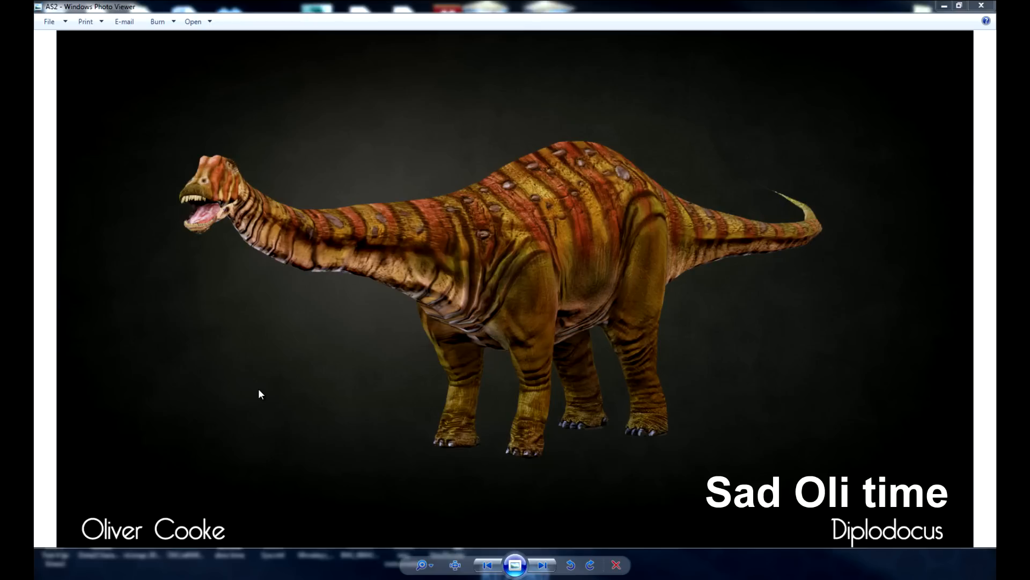
# Step: Advance to image 6, the front-view render of the Diplodocus facing the camera
pyautogui.click(542, 564)
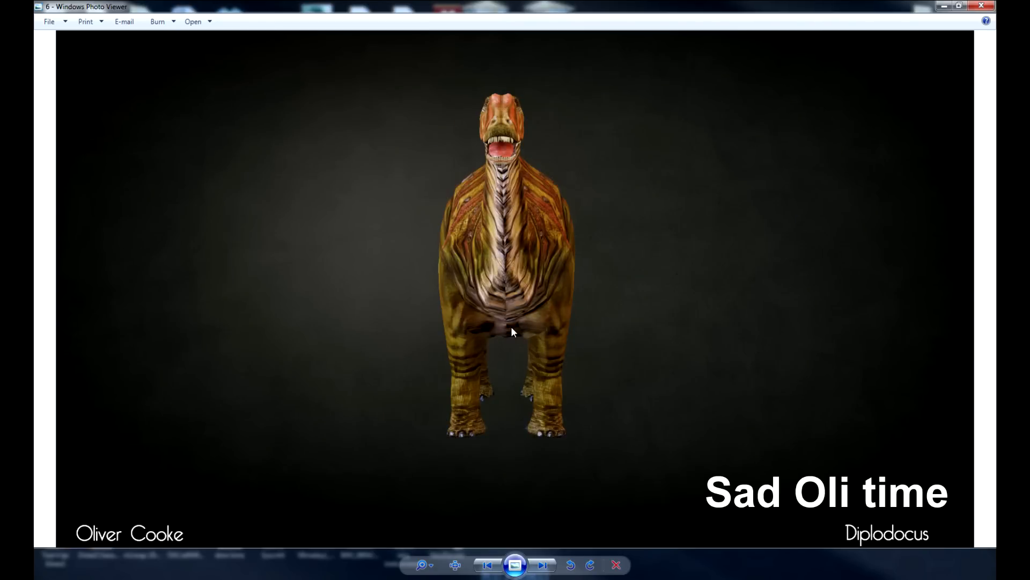
pyautogui.moveTo(509, 334)
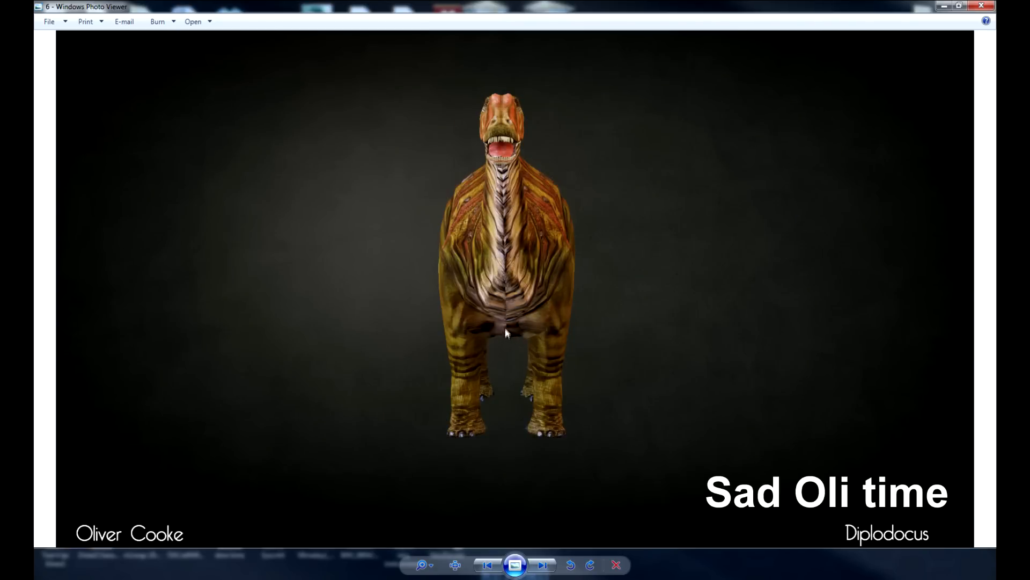
pyautogui.moveTo(502, 331)
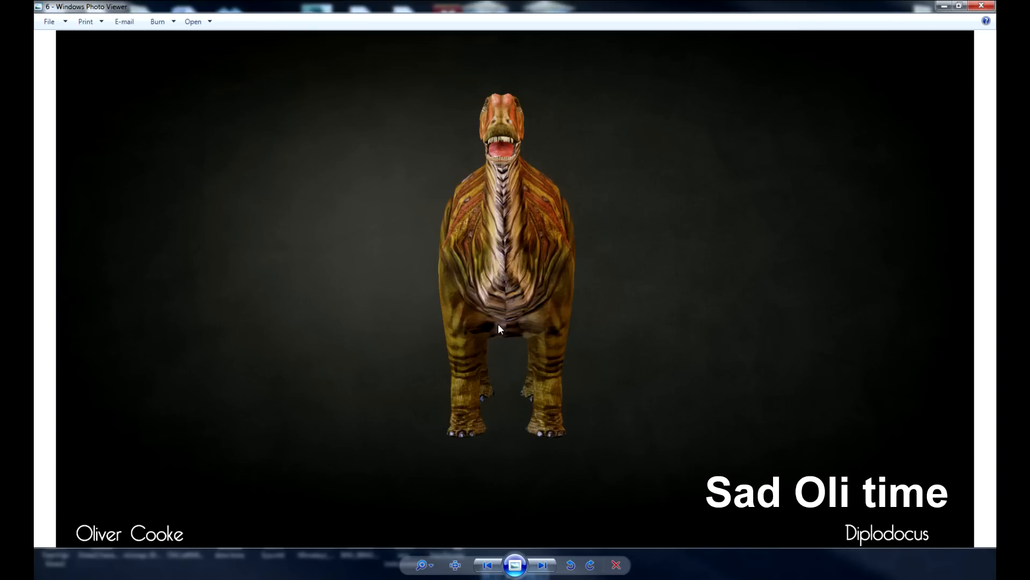
pyautogui.moveTo(514, 334)
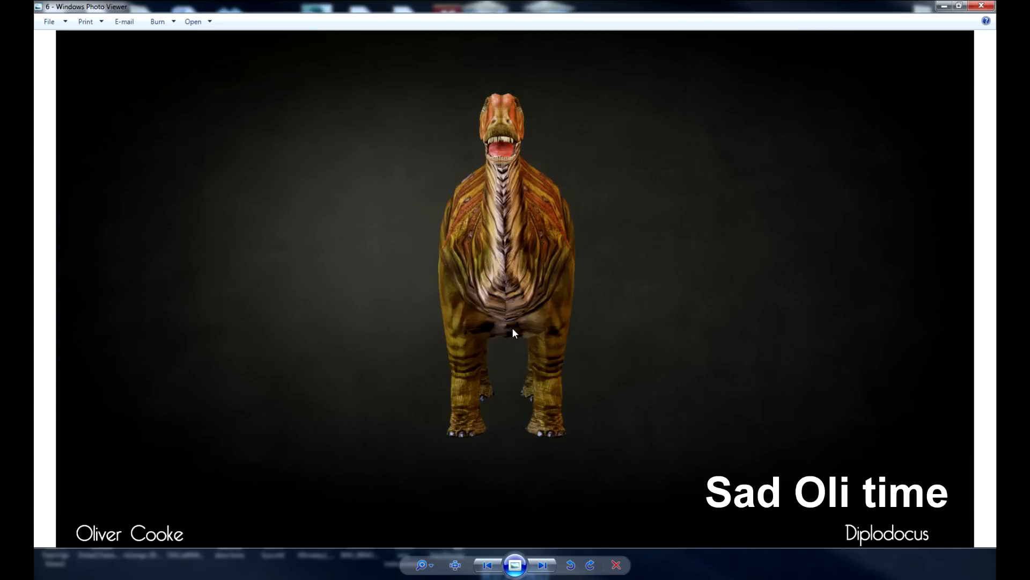
pyautogui.moveTo(515, 325)
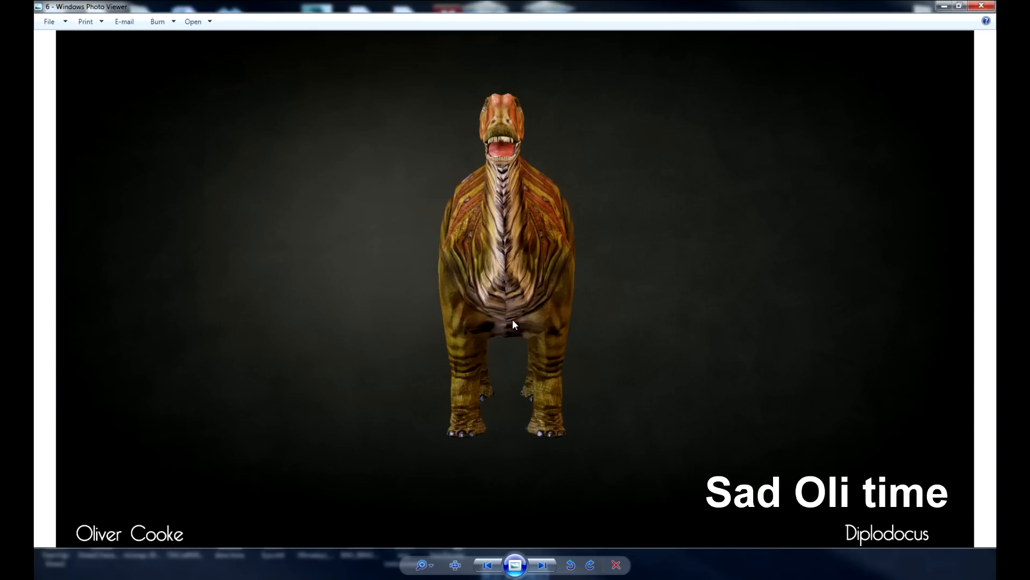
pyautogui.moveTo(513, 347)
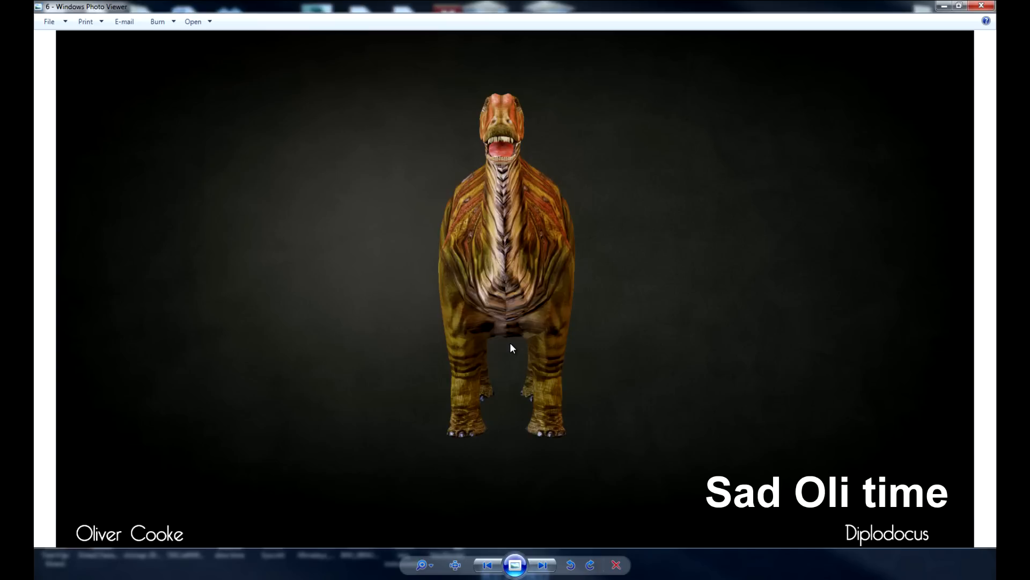
pyautogui.moveTo(509, 324)
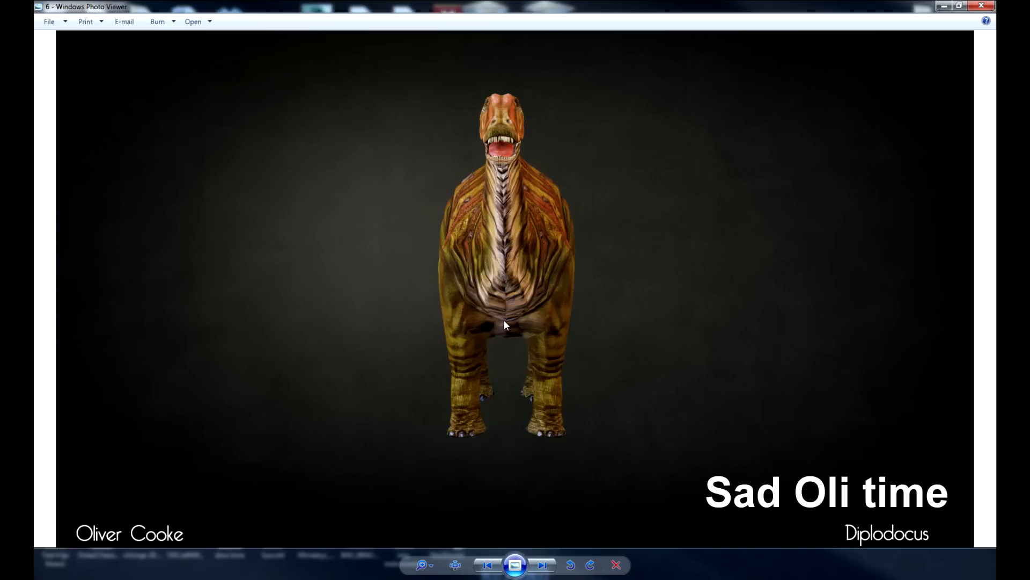
pyautogui.moveTo(507, 226)
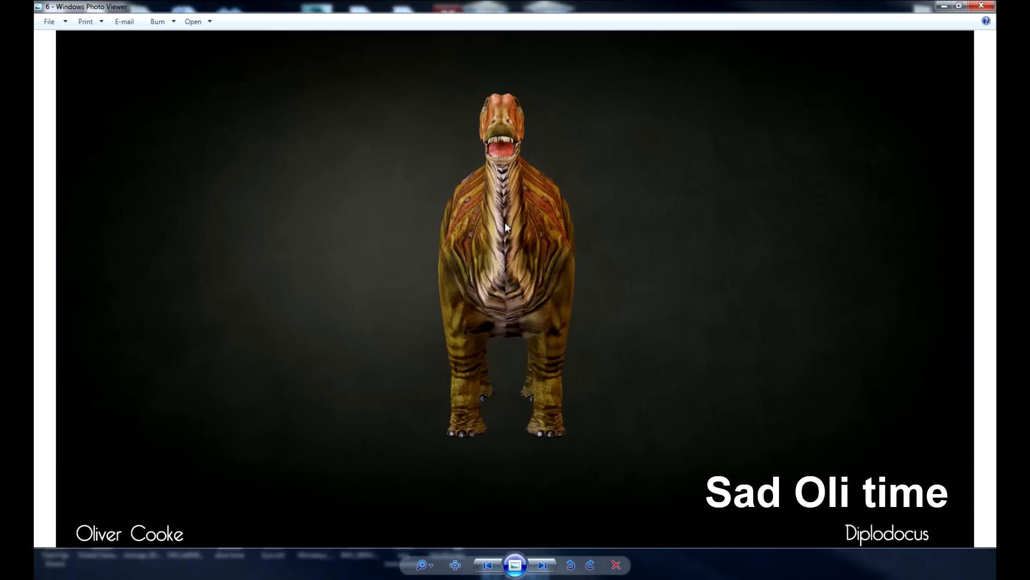
pyautogui.moveTo(510, 330)
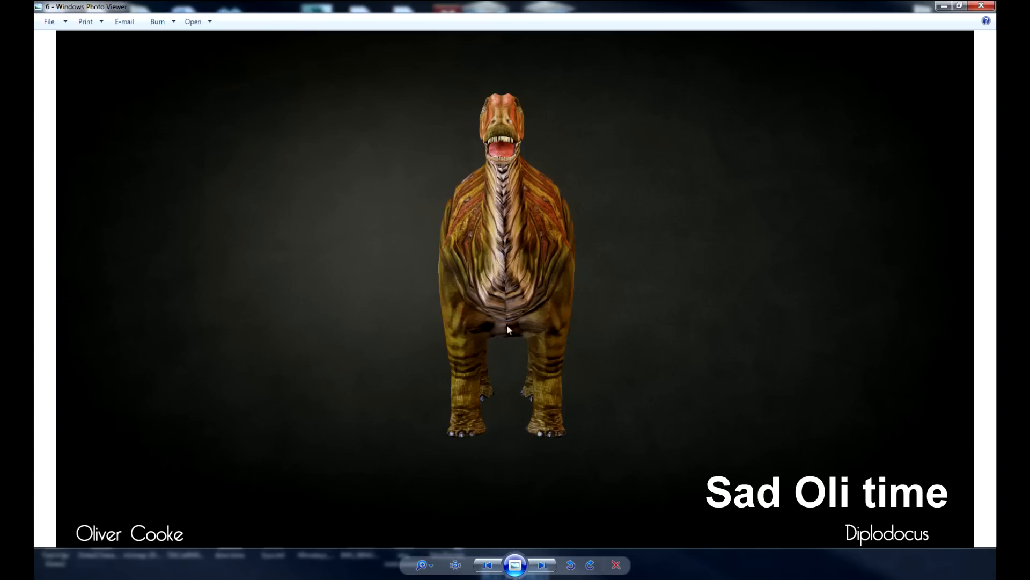
pyautogui.moveTo(504, 253)
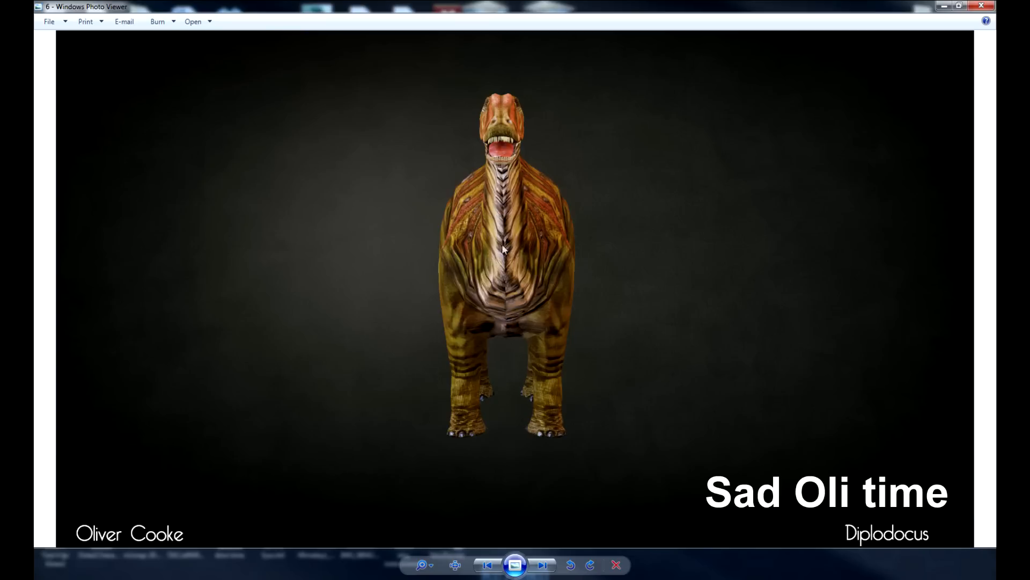
pyautogui.moveTo(512, 313)
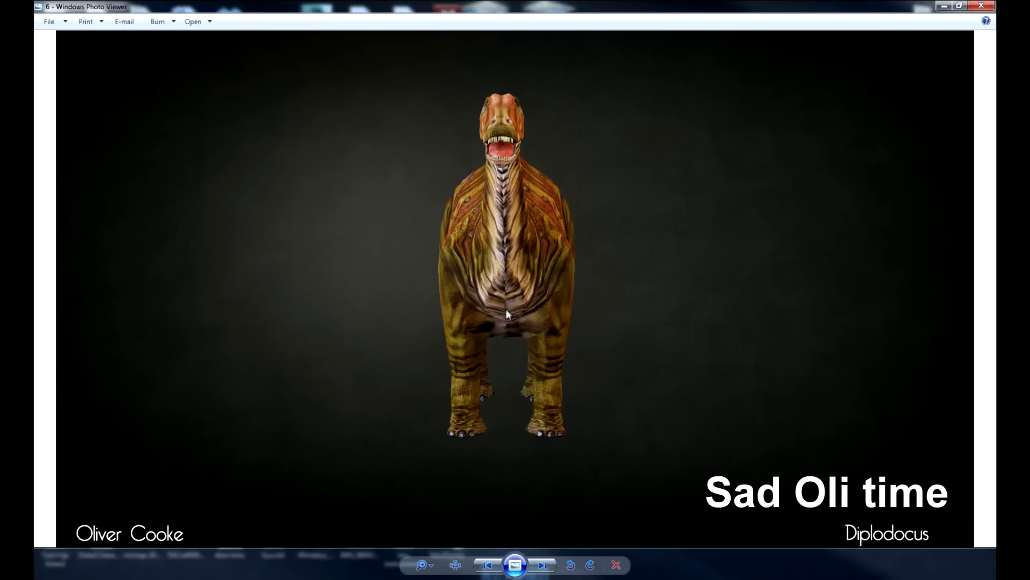
# Step: Advance to the AS1 side-profile render with the curled tail
pyautogui.click(542, 565)
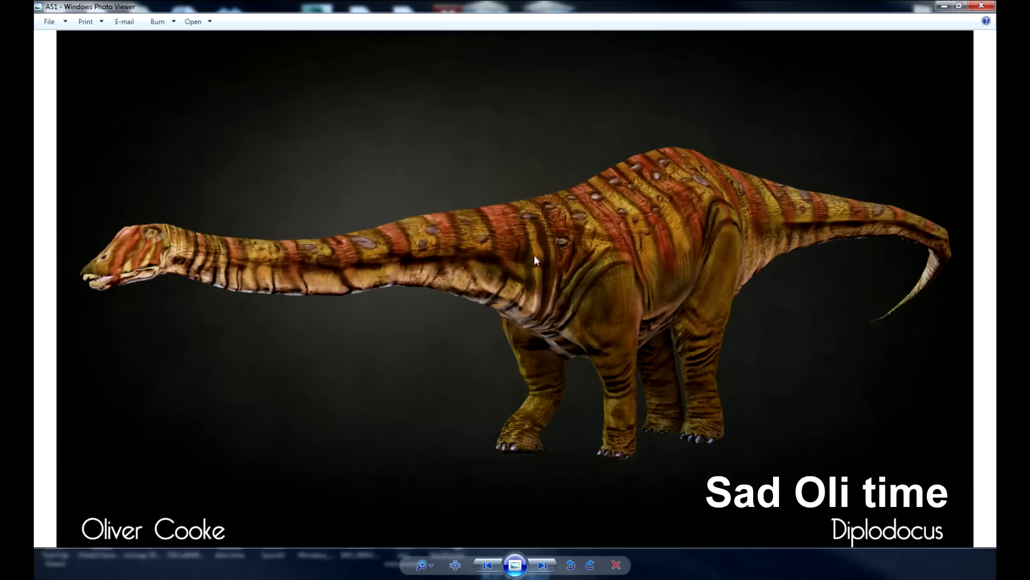
pyautogui.moveTo(563, 294)
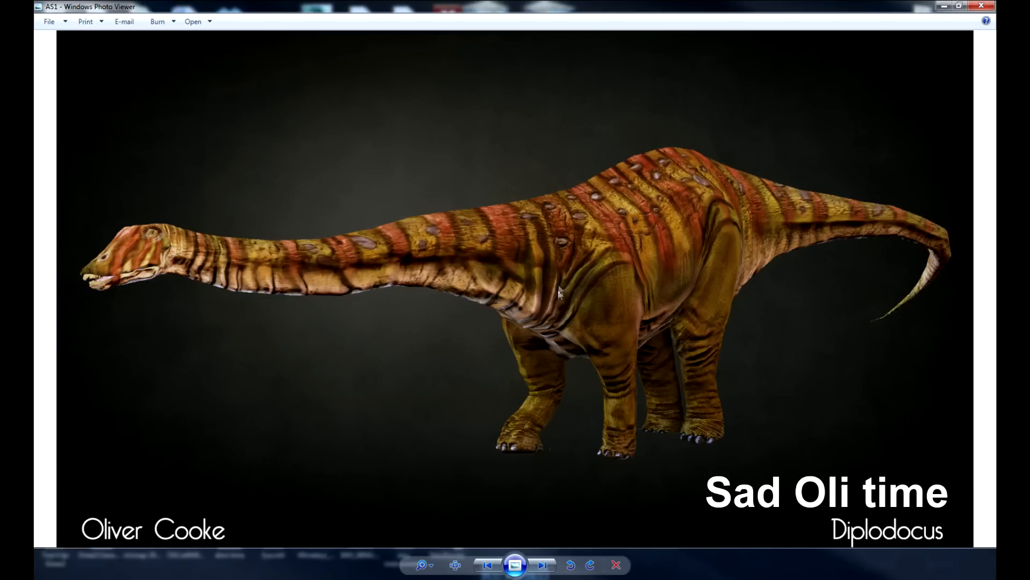
pyautogui.moveTo(188, 266)
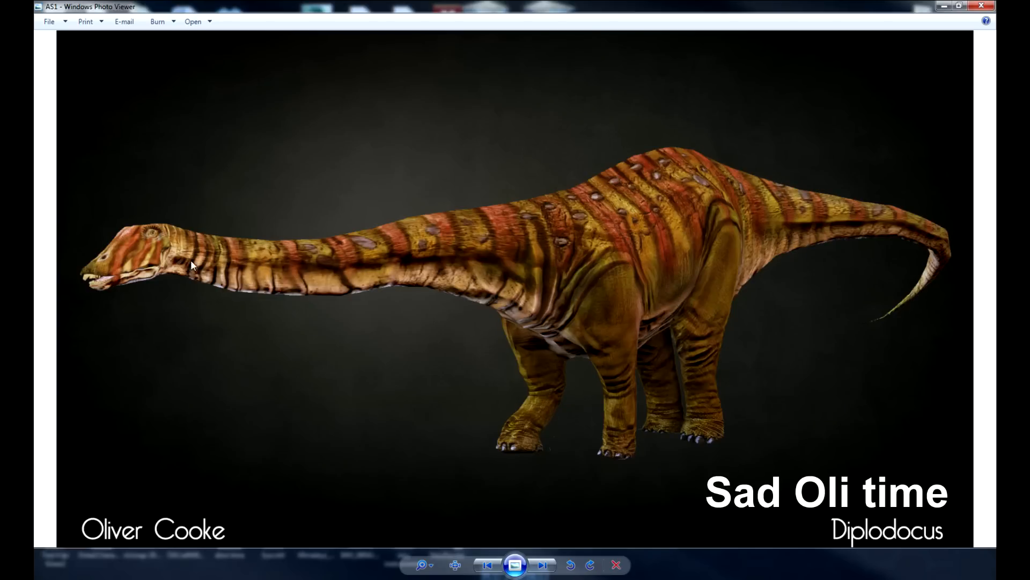
pyautogui.moveTo(526, 247)
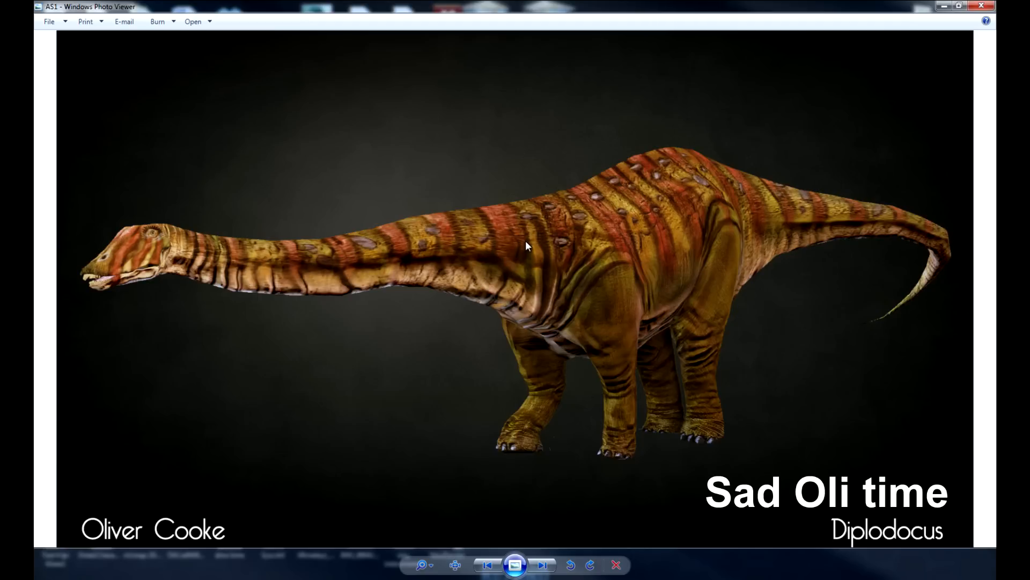
pyautogui.moveTo(560, 253)
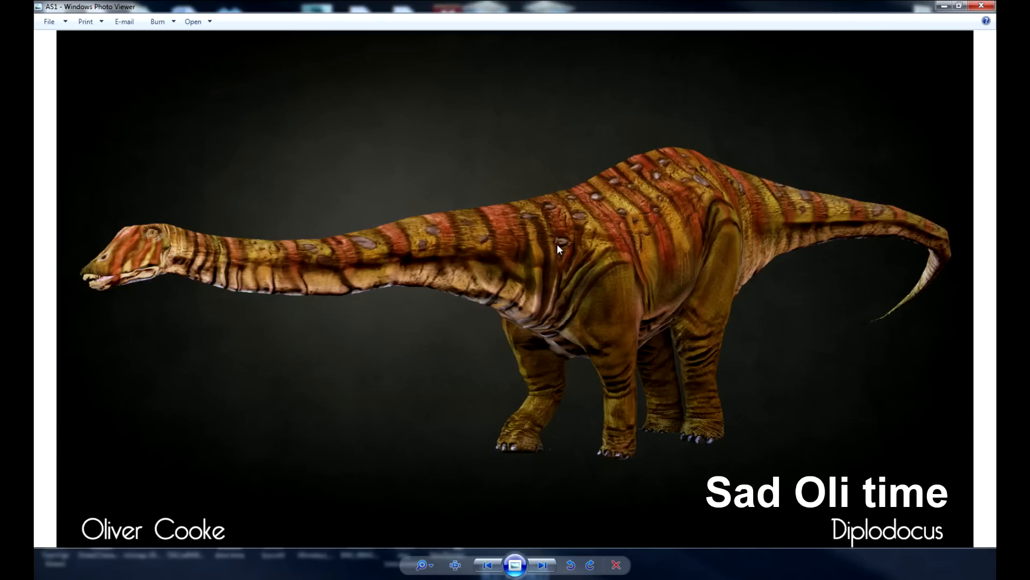
pyautogui.moveTo(503, 263)
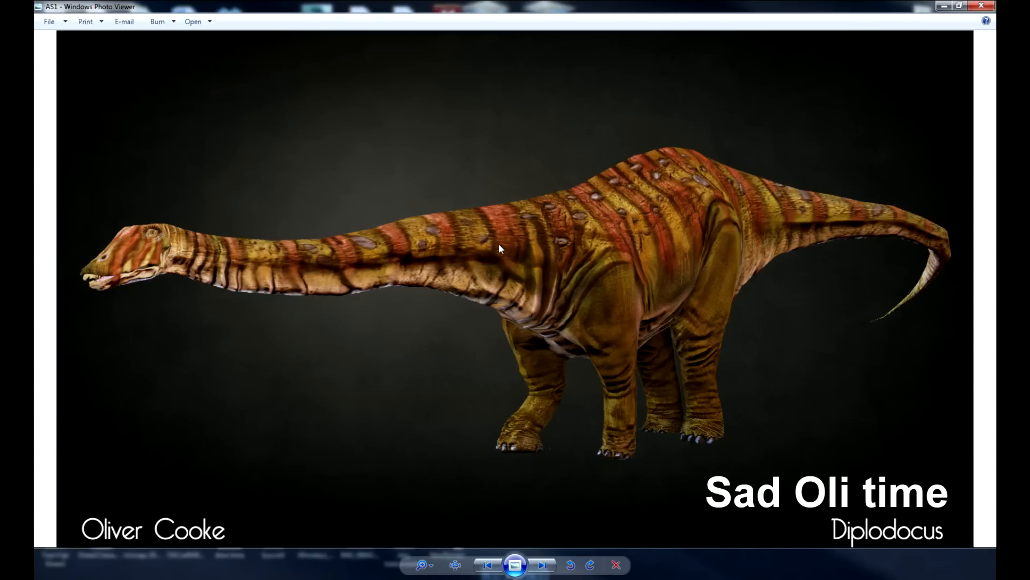
pyautogui.moveTo(523, 255)
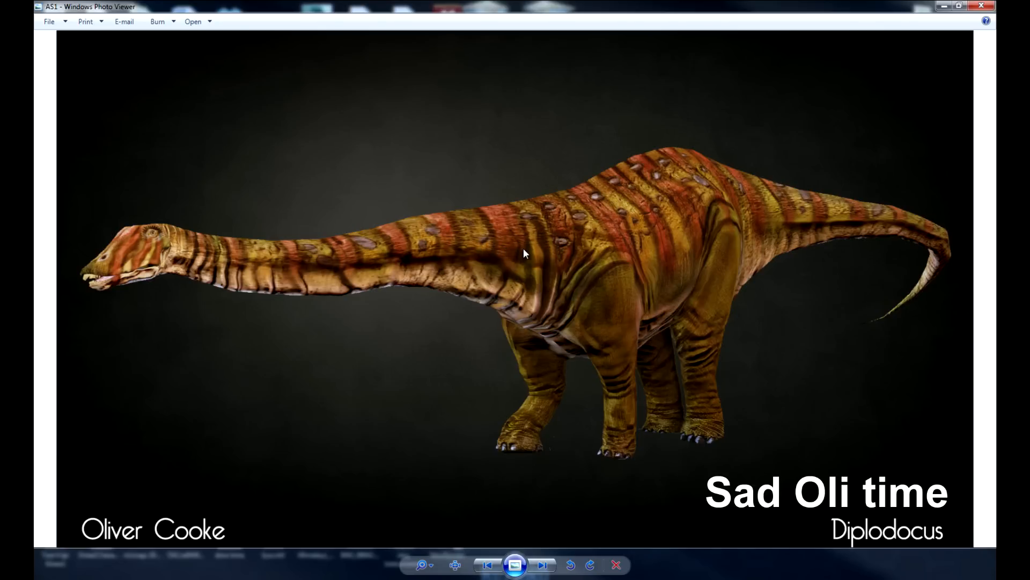
# Step: Advance to image 2, the straight-tailed side profile, for a closer look at the body texture
pyautogui.click(542, 565)
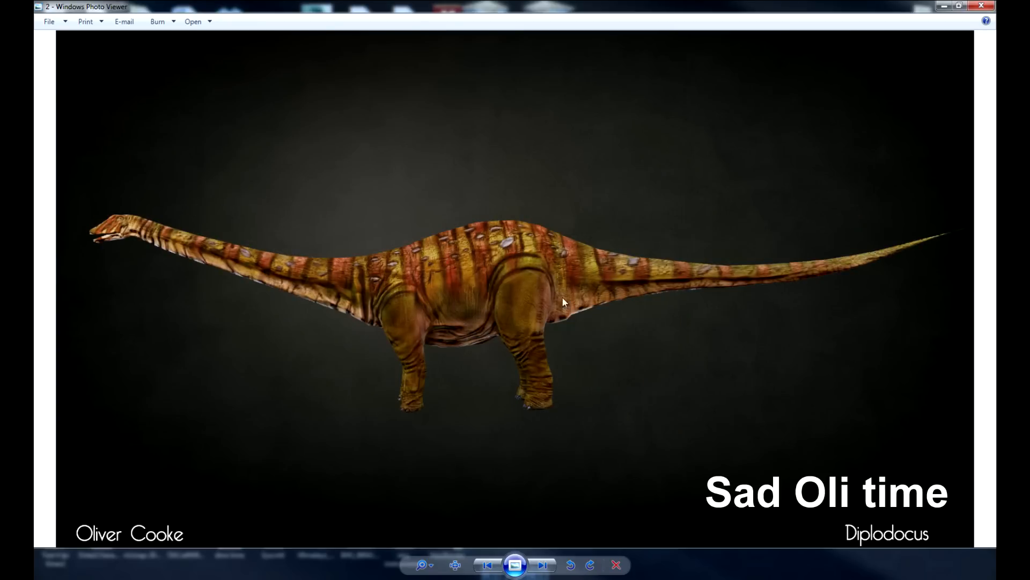
pyautogui.moveTo(556, 258)
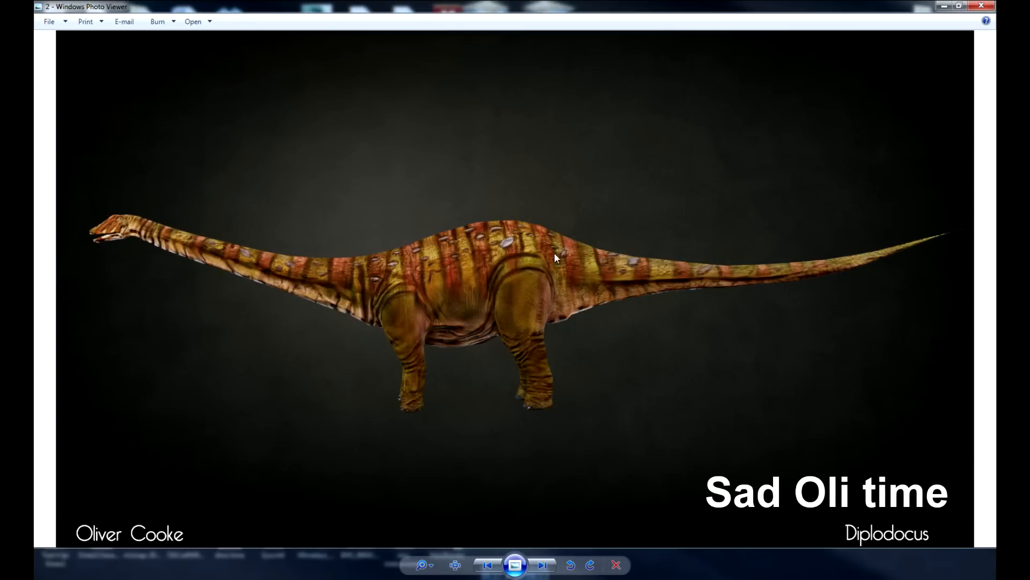
pyautogui.moveTo(561, 279)
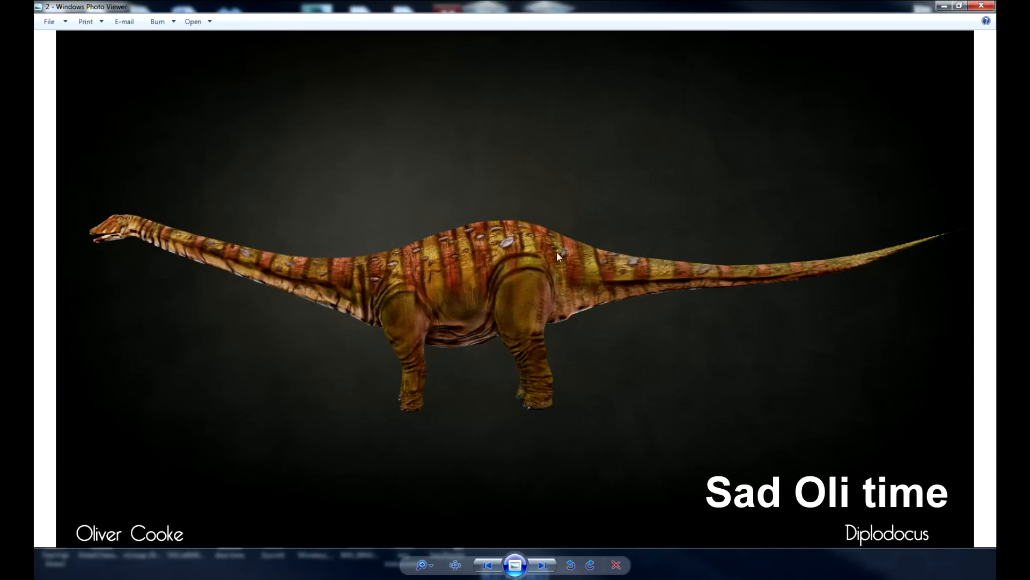
pyautogui.moveTo(452, 245)
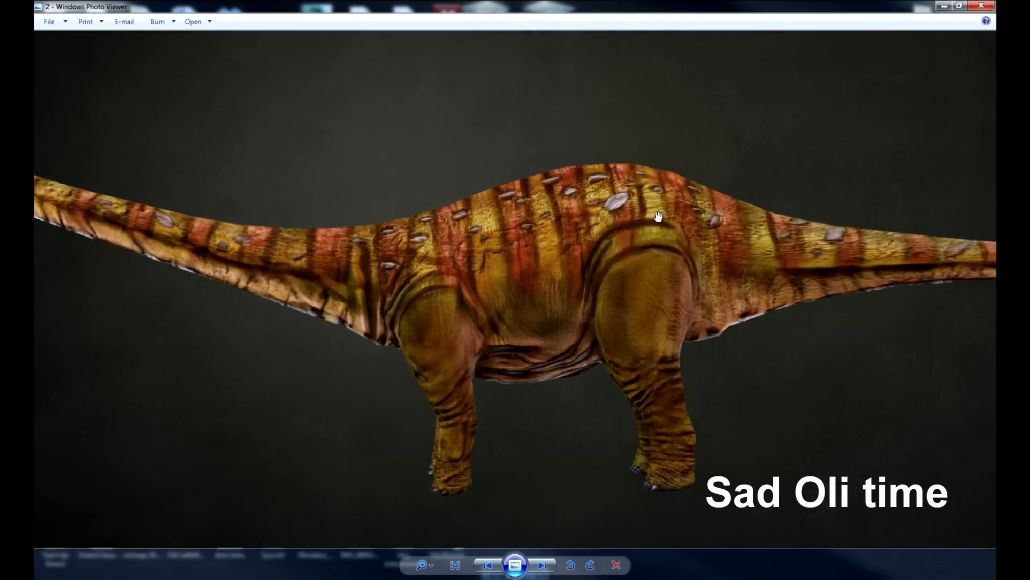
pyautogui.moveTo(706, 219)
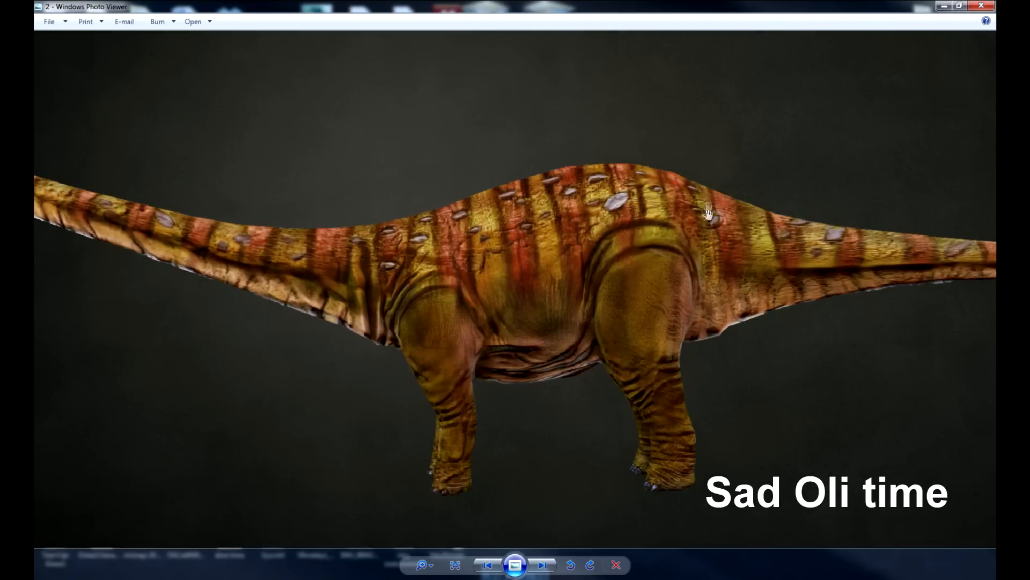
# Step: View image 1's three-quarter render, then image 6's front view, and return to the AS1 curled-tail profile
pyautogui.click(489, 565)
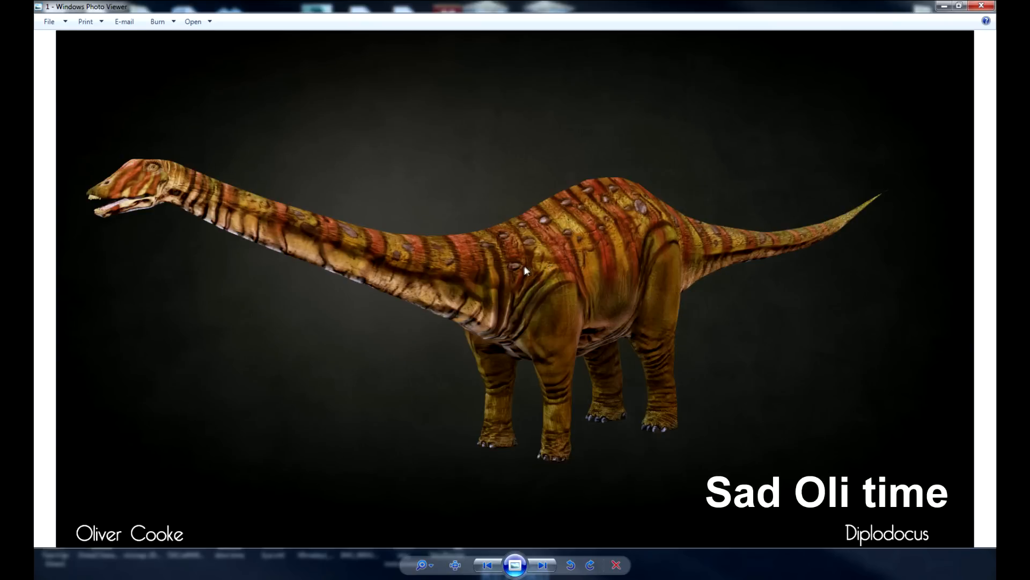
pyautogui.moveTo(526, 345)
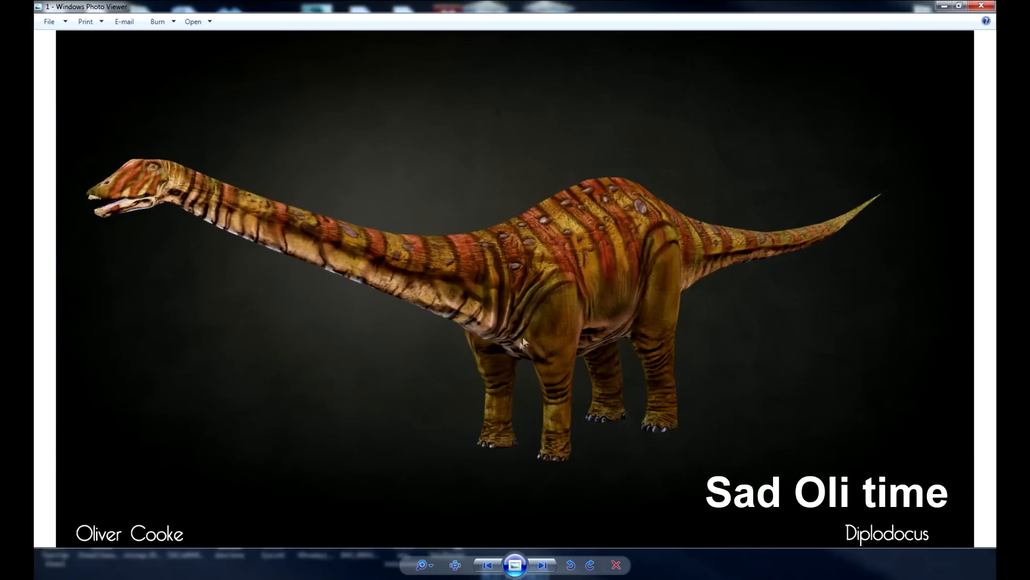
pyautogui.moveTo(504, 266)
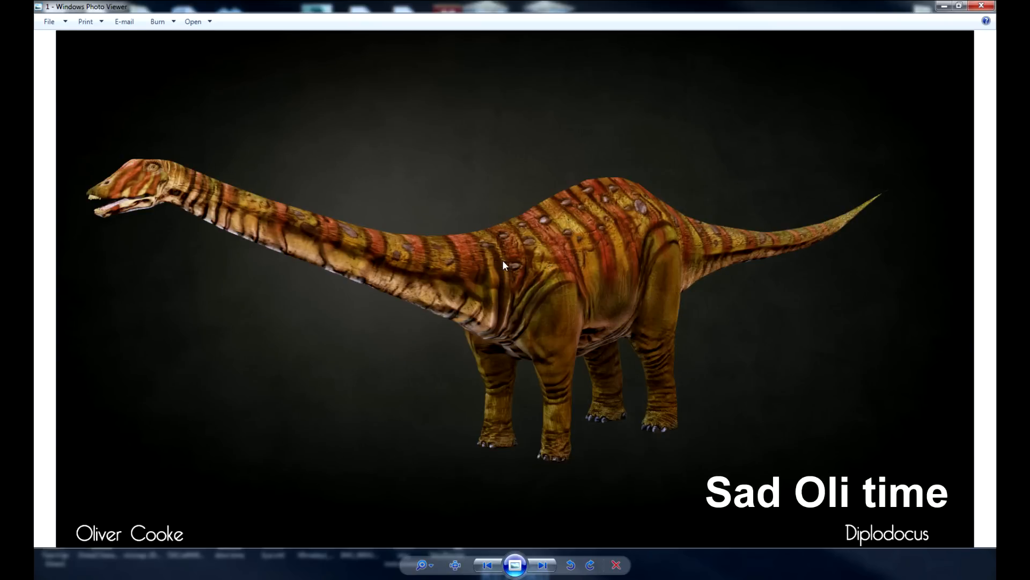
pyautogui.moveTo(537, 318)
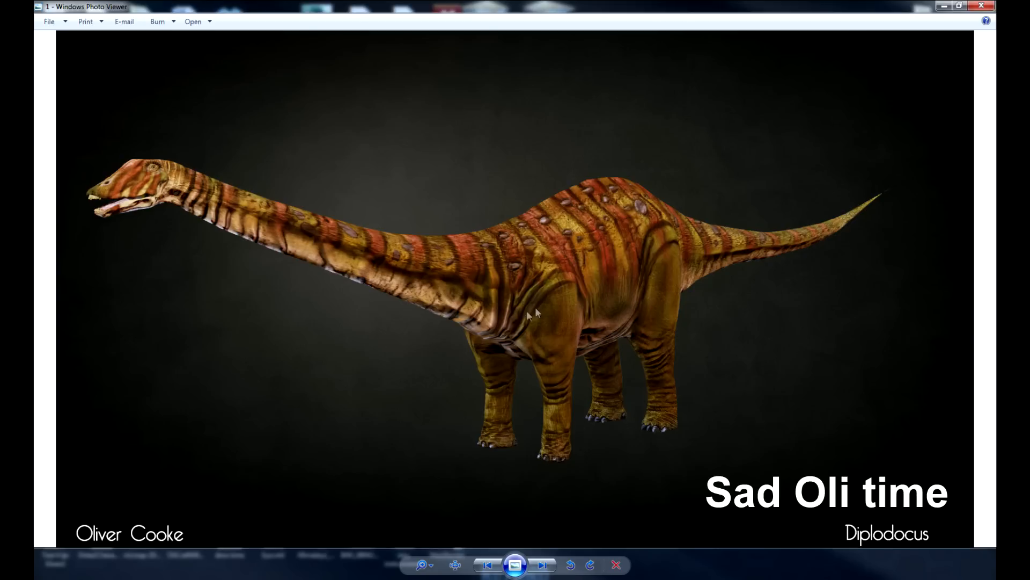
pyautogui.moveTo(397, 298)
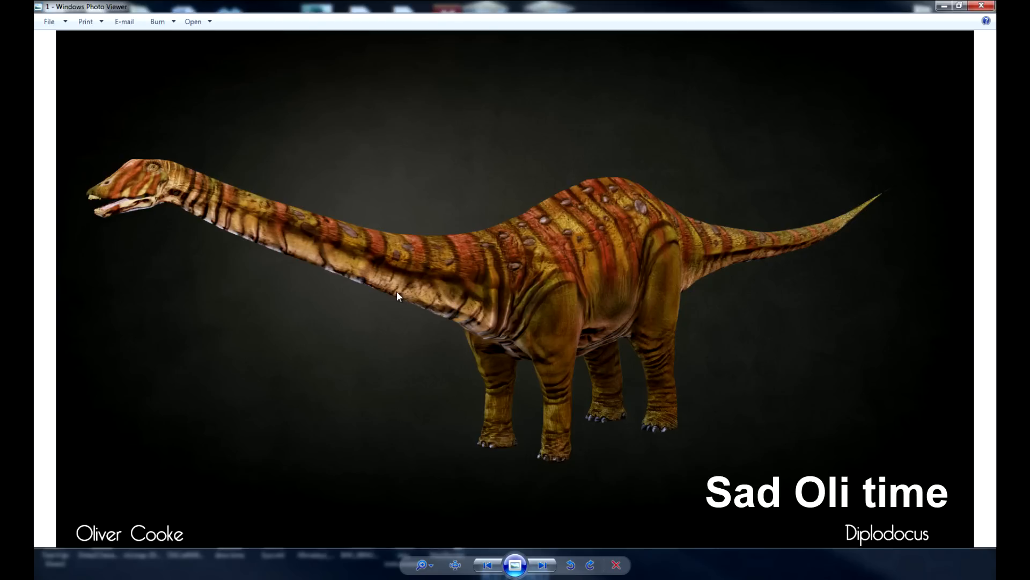
pyautogui.click(542, 564)
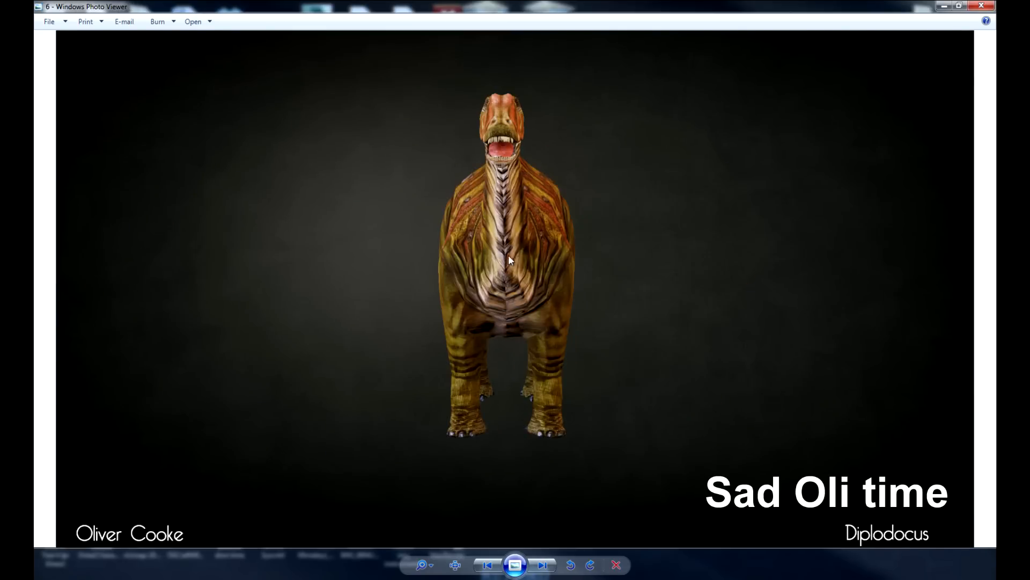
pyautogui.click(542, 565)
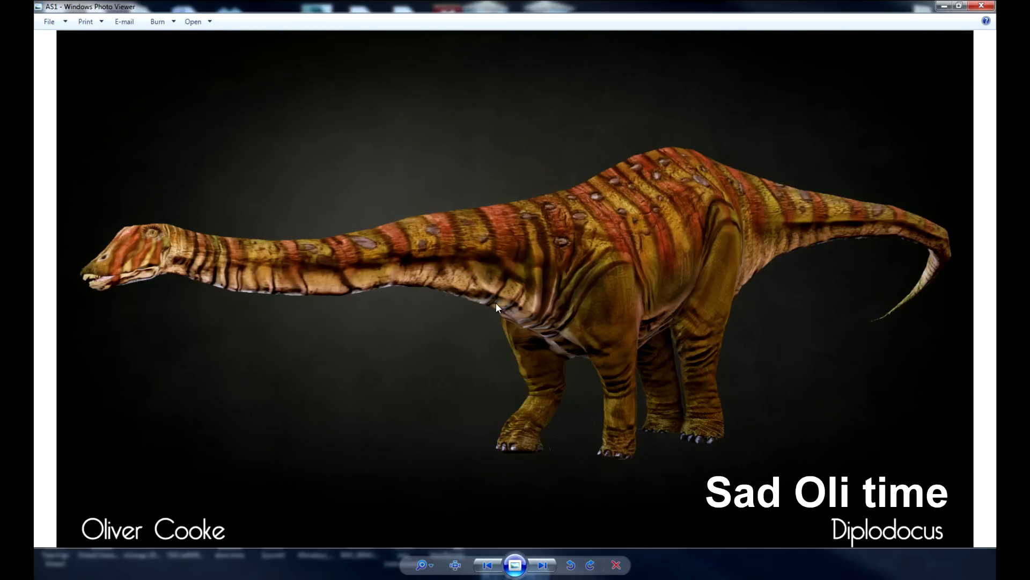
# Step: Arrange two viewer windows side by side and set the left one to the UDK tiger-striped T-Rex render
pyautogui.click(543, 563)
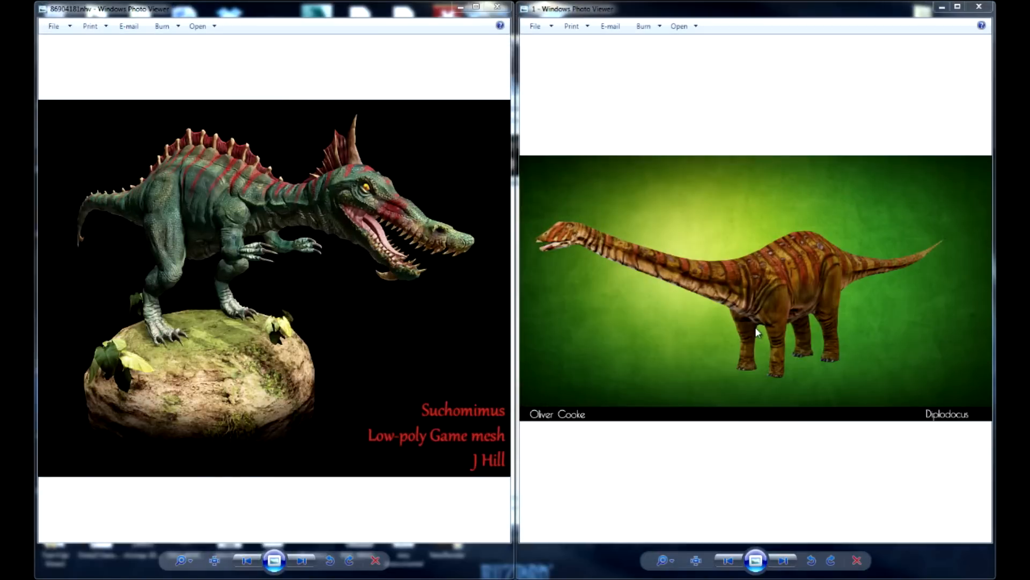
pyautogui.moveTo(472, 500)
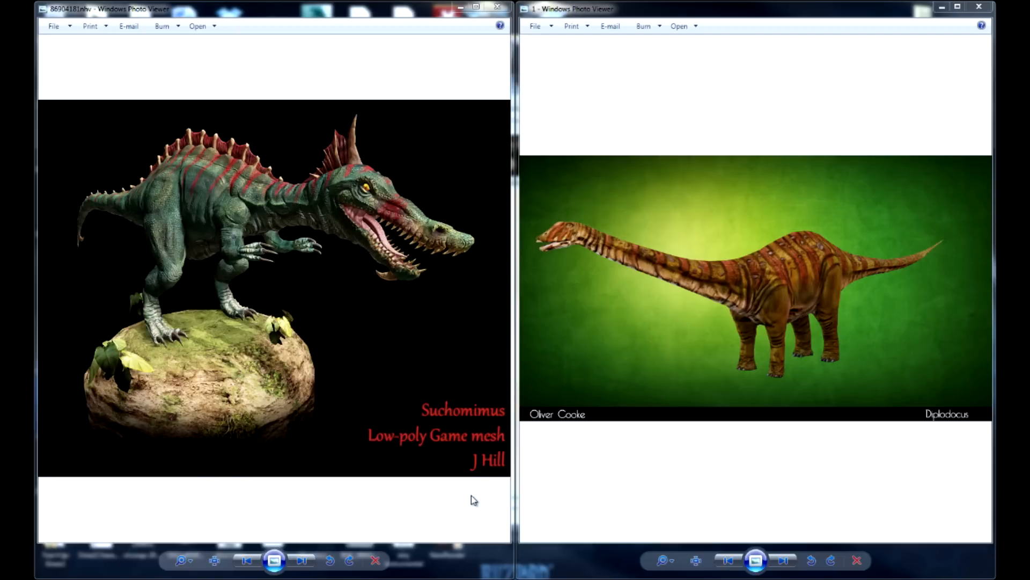
pyautogui.click(302, 560)
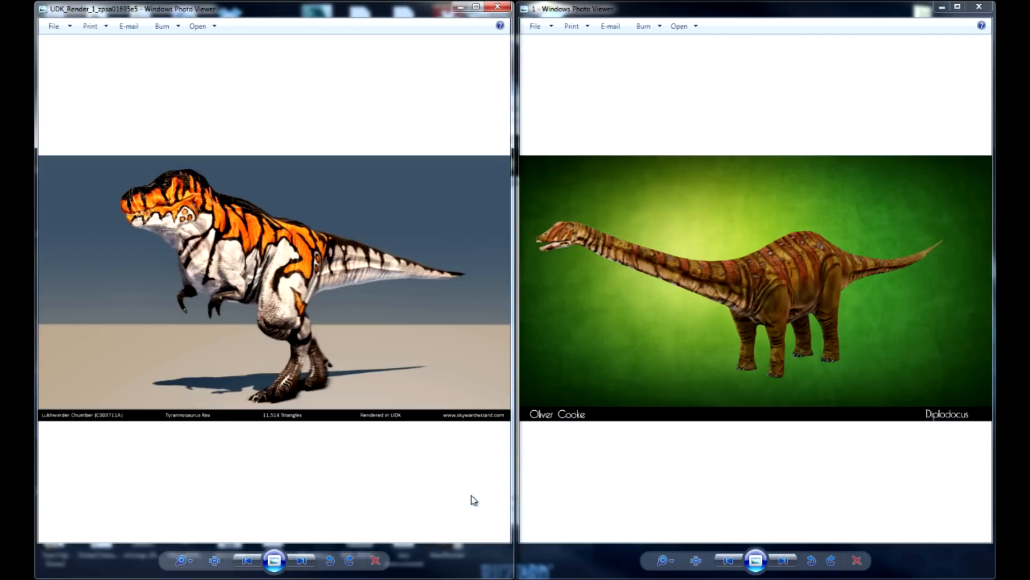